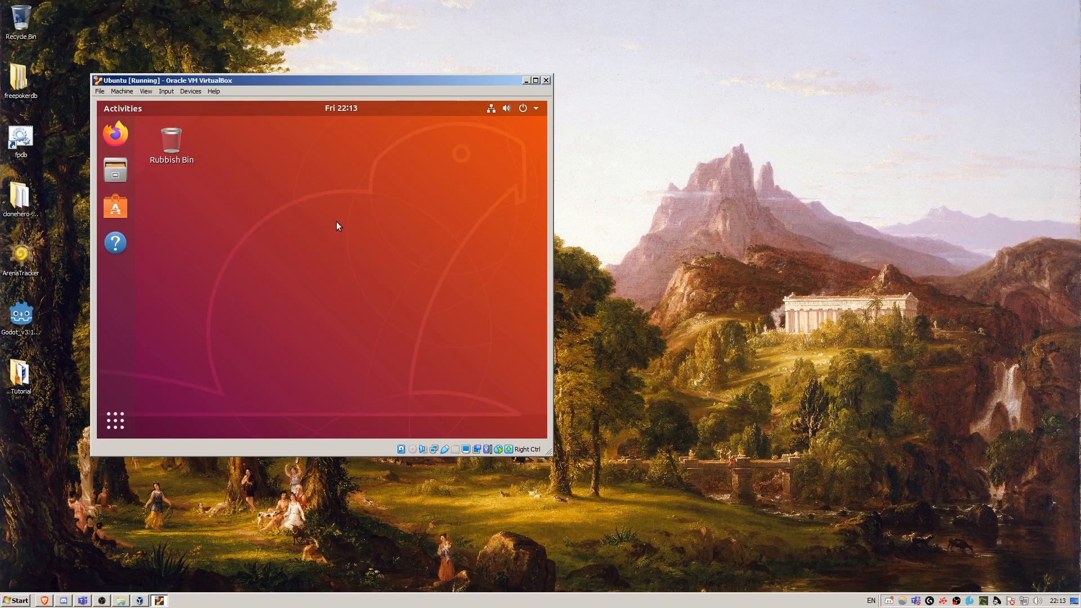
pyautogui.moveTo(338, 235)
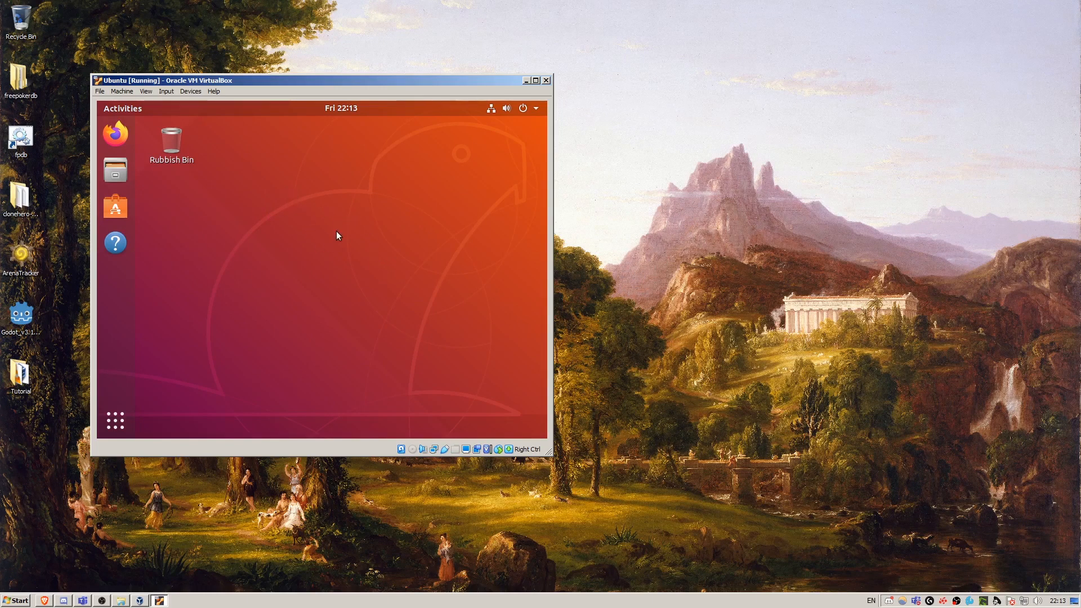
pyautogui.moveTo(205, 265)
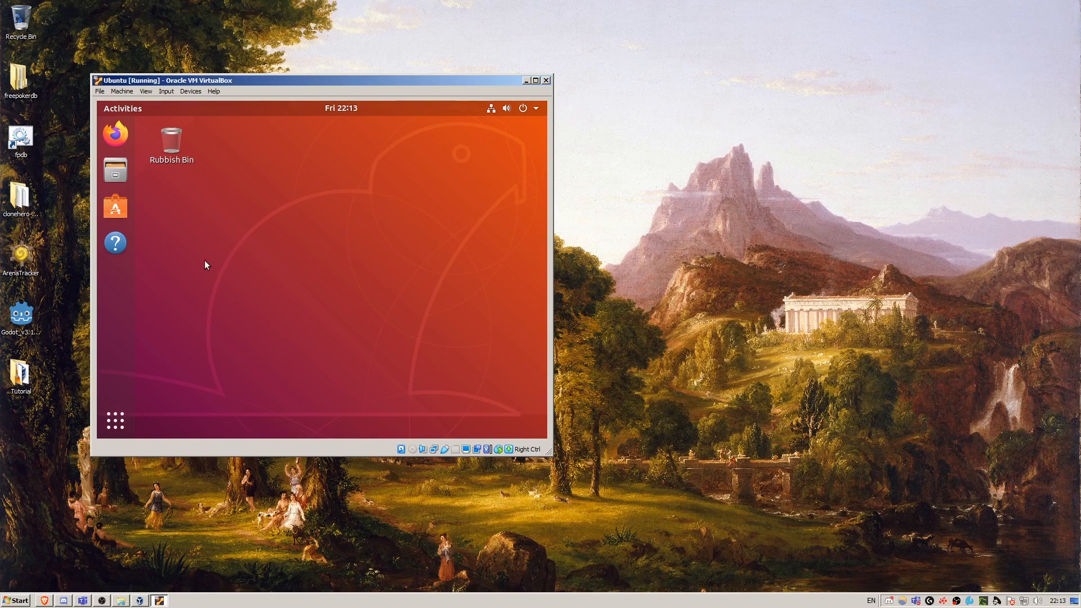
pyautogui.moveTo(337, 275)
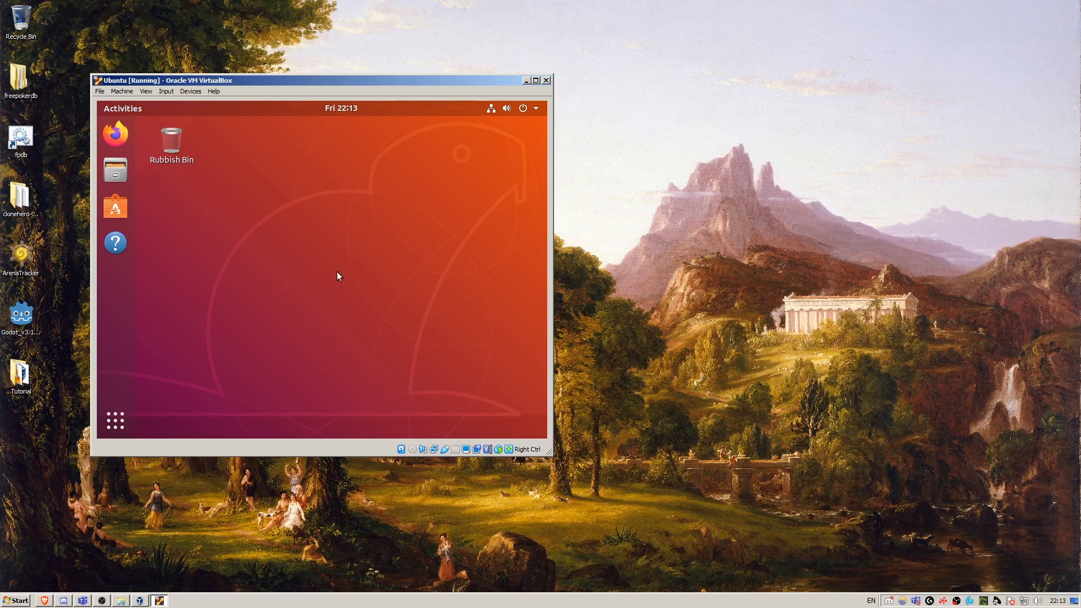
pyautogui.moveTo(314, 213)
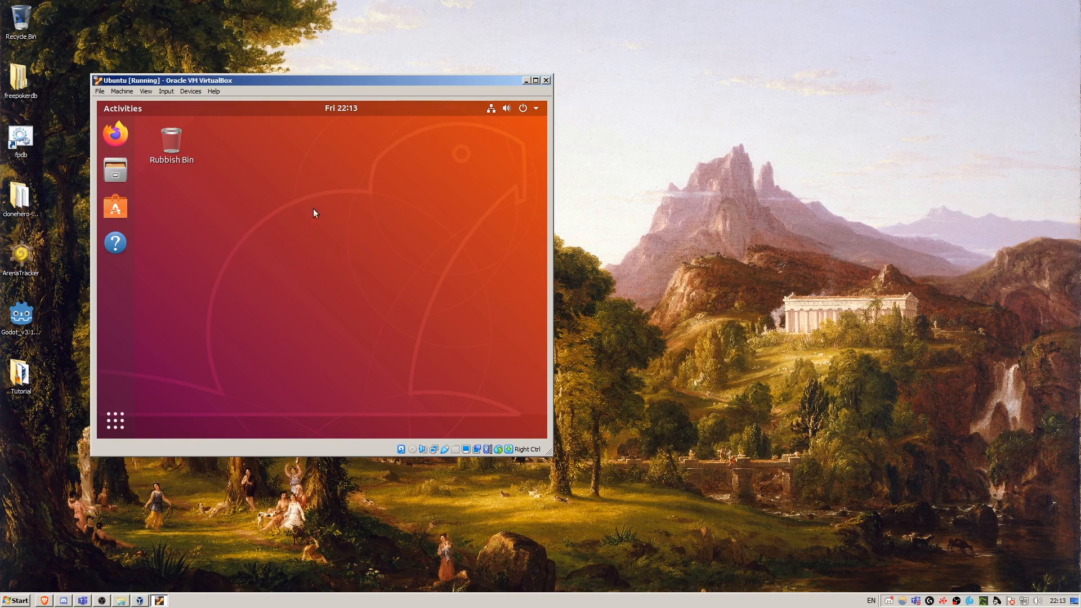
pyautogui.moveTo(406, 231)
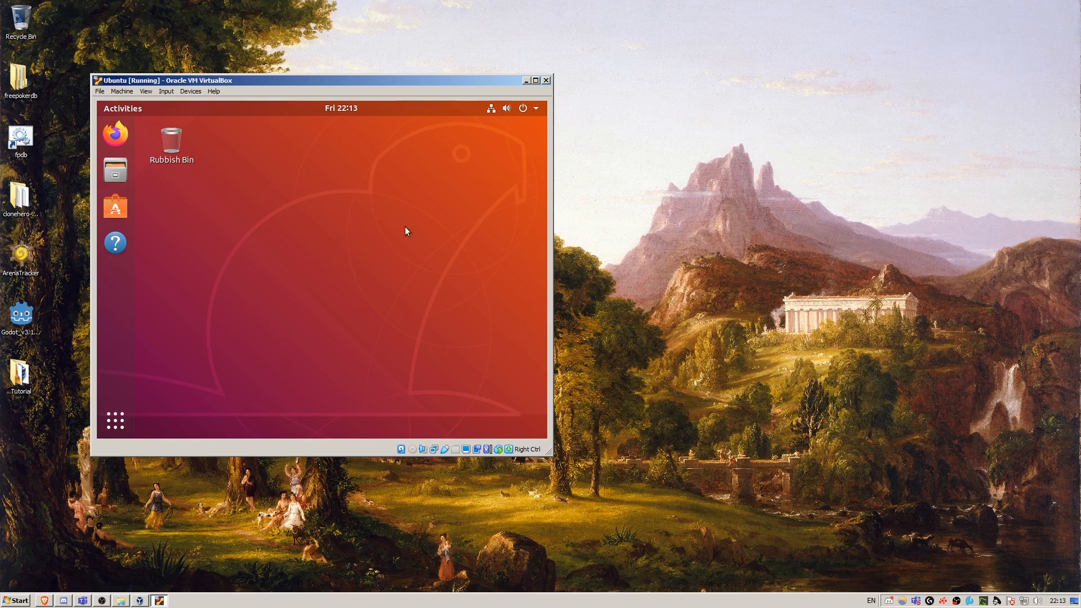
pyautogui.moveTo(366, 267)
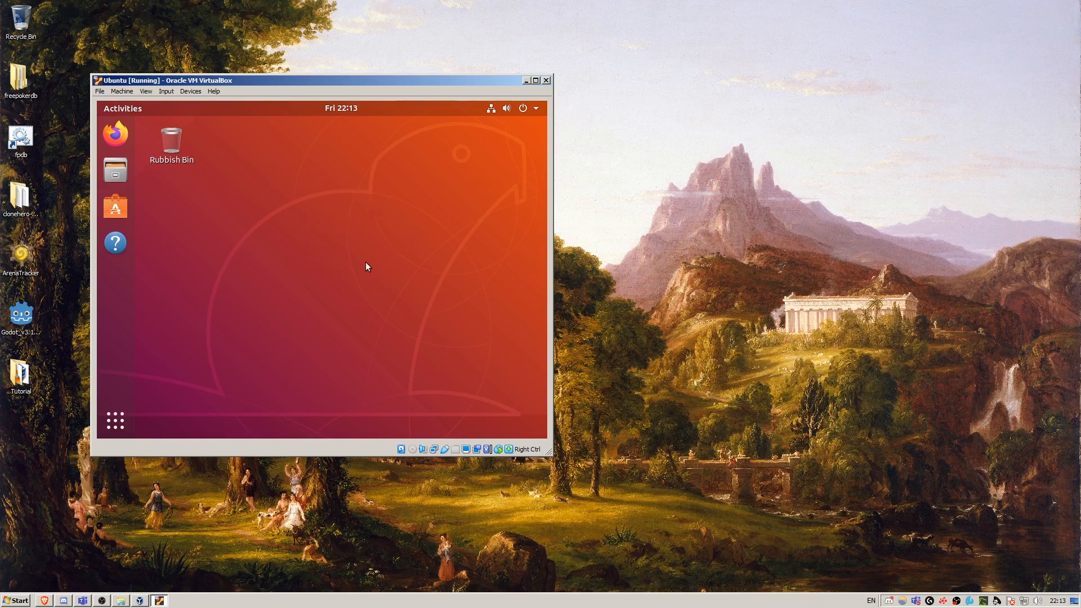
pyautogui.moveTo(348, 232)
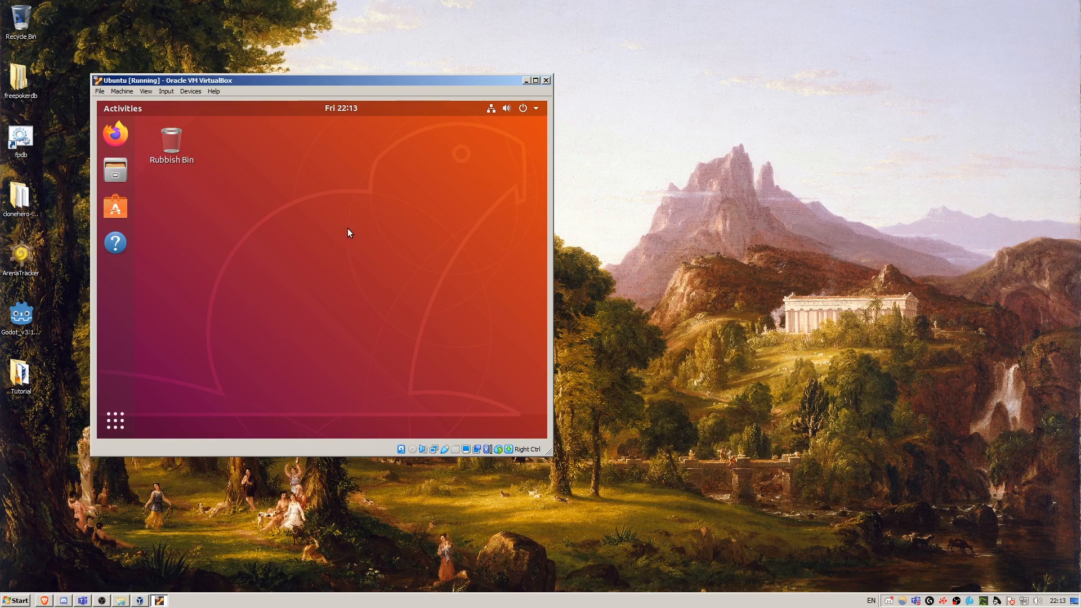
pyautogui.moveTo(299, 207)
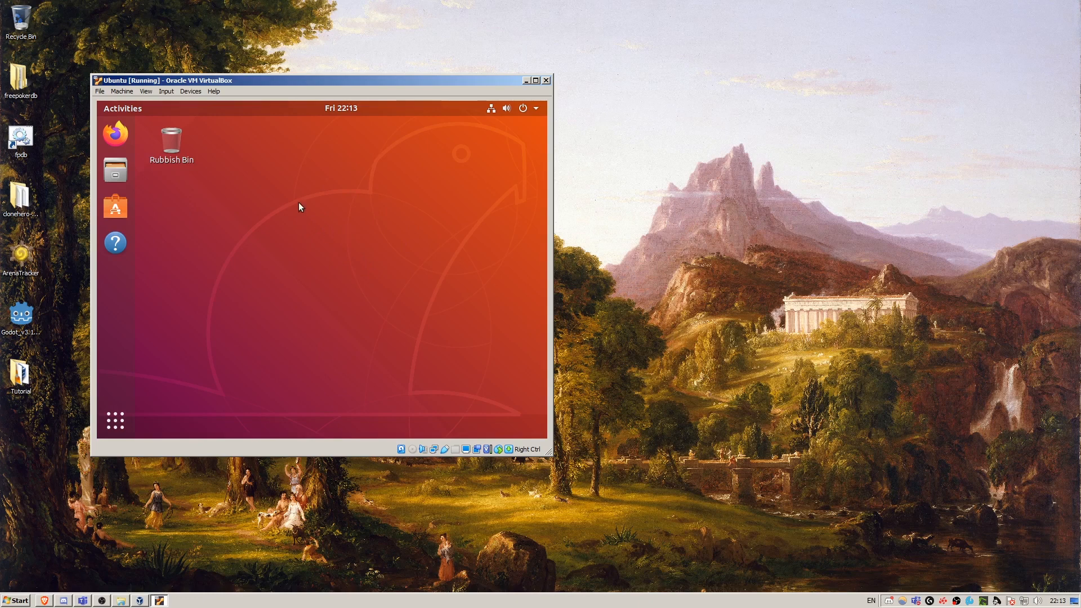
pyautogui.moveTo(314, 243)
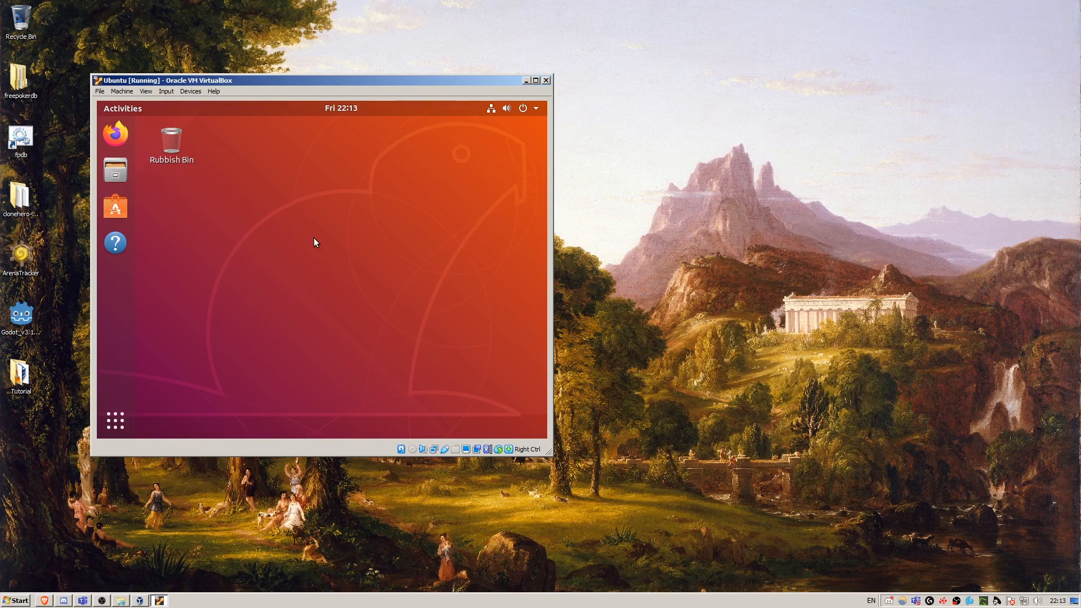
pyautogui.moveTo(268, 281)
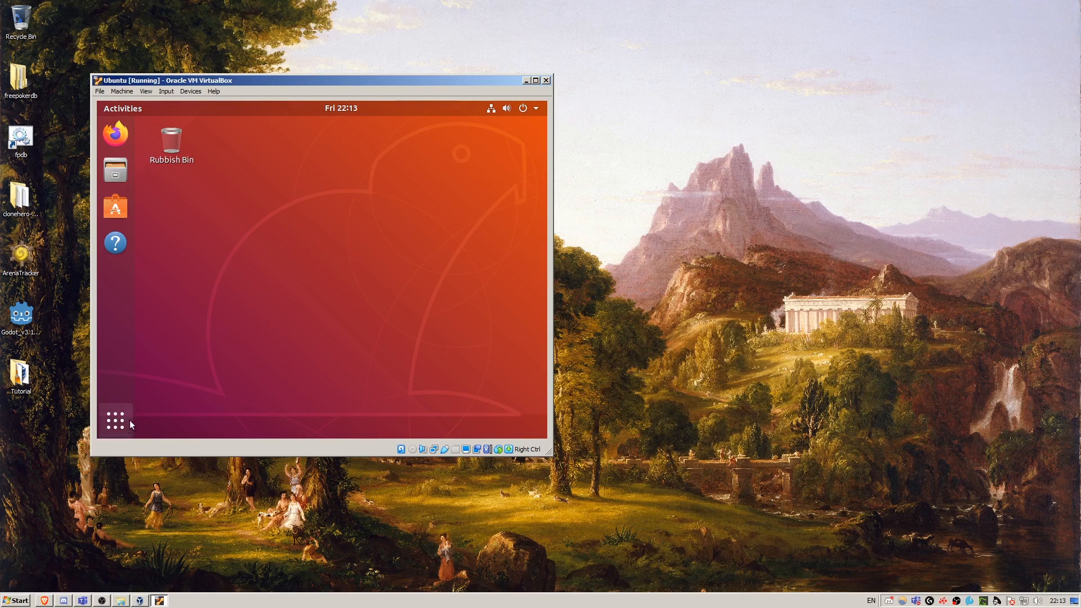
pyautogui.moveTo(216, 146)
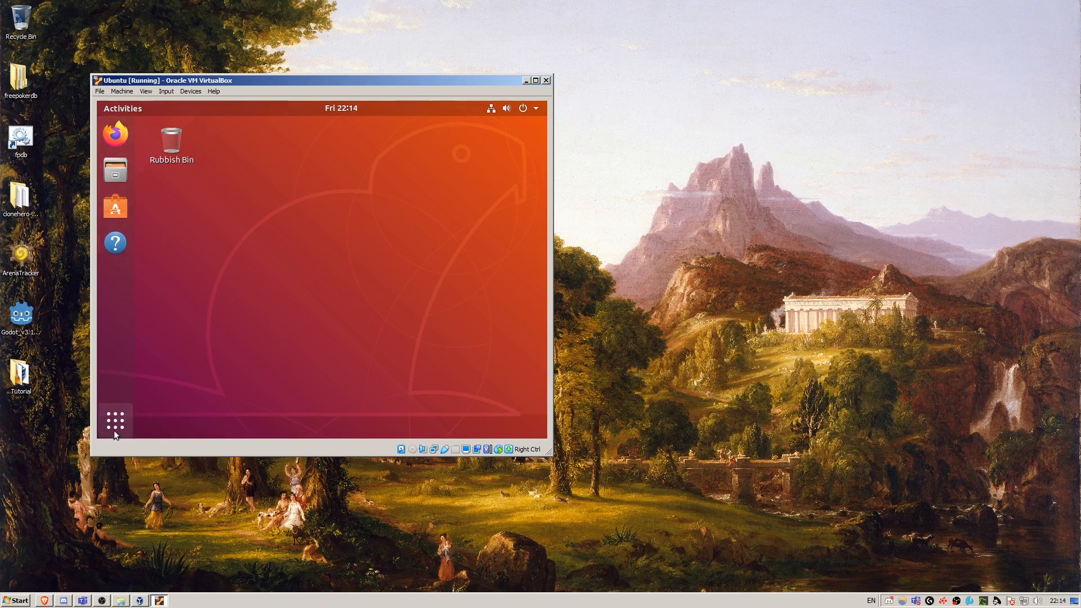
pyautogui.moveTo(115, 420)
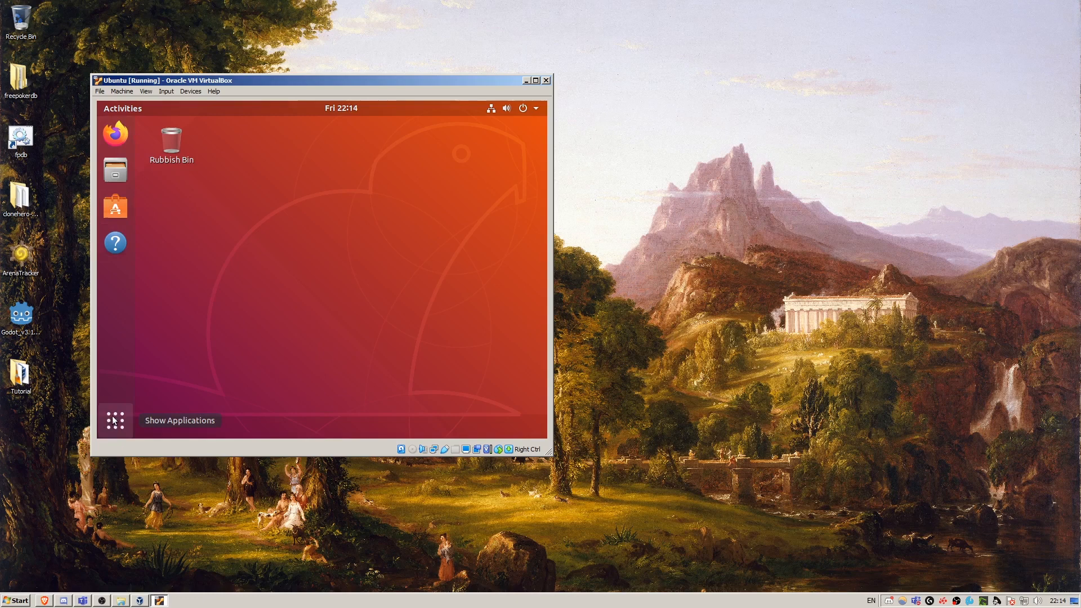
# Launch Settings from the applications grid and go to Devices > Screen Display (800 × 600).
pyautogui.click(115, 420)
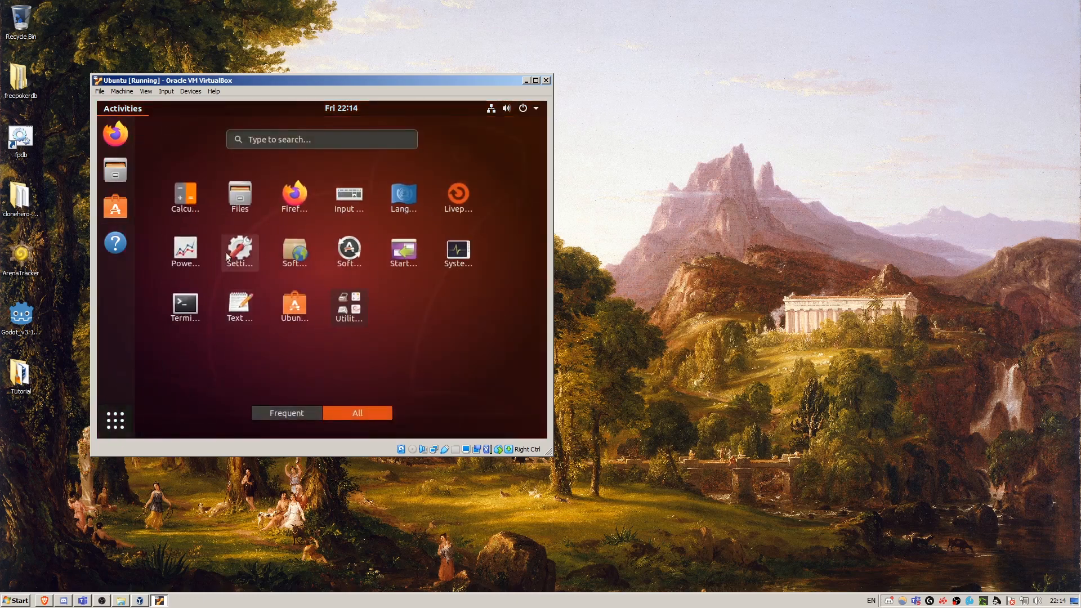
pyautogui.click(239, 250)
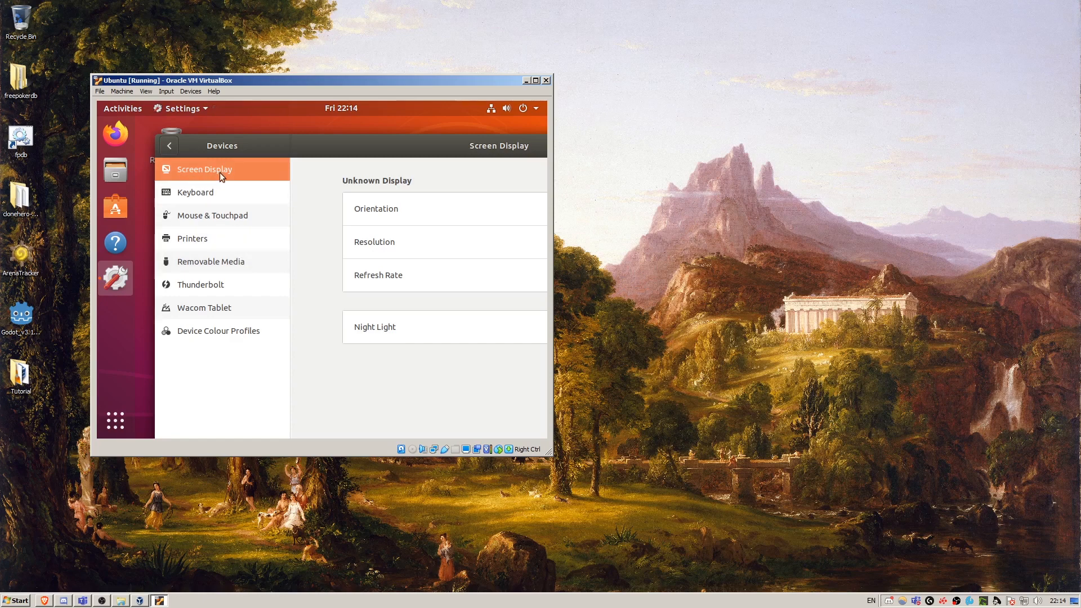
pyautogui.click(204, 169)
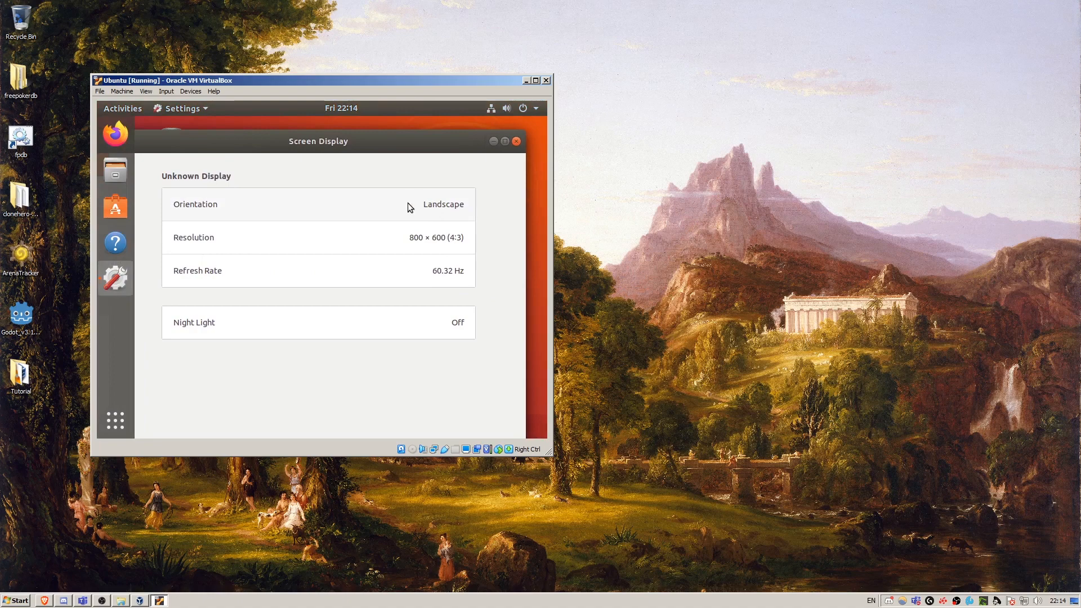
# Choose 1920 × 1080 (16:9) from the Resolution list, leaving the change awaiting Apply.
pyautogui.click(444, 204)
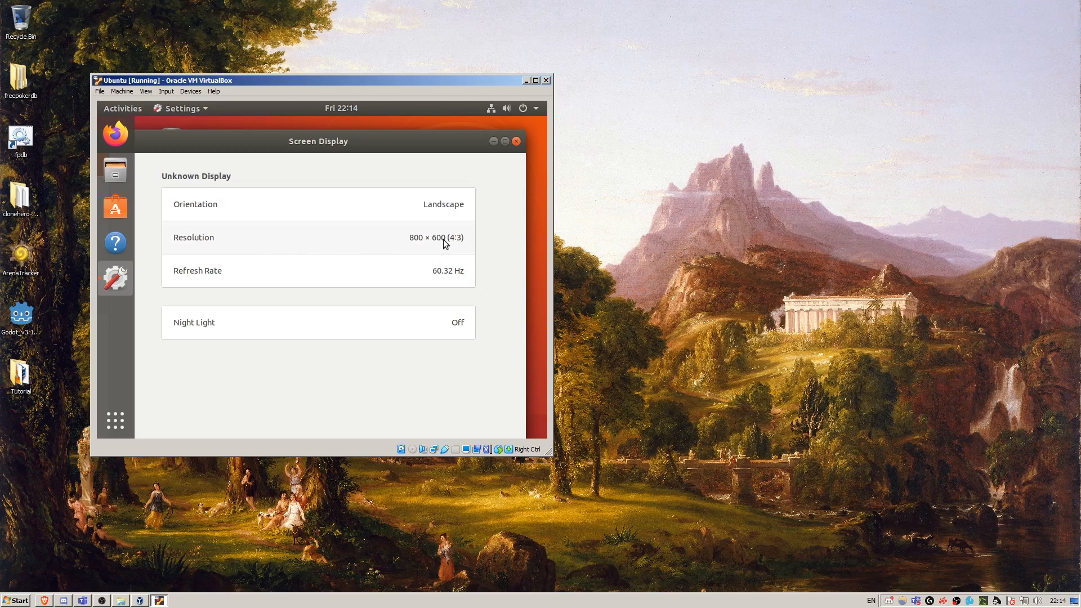
pyautogui.click(436, 238)
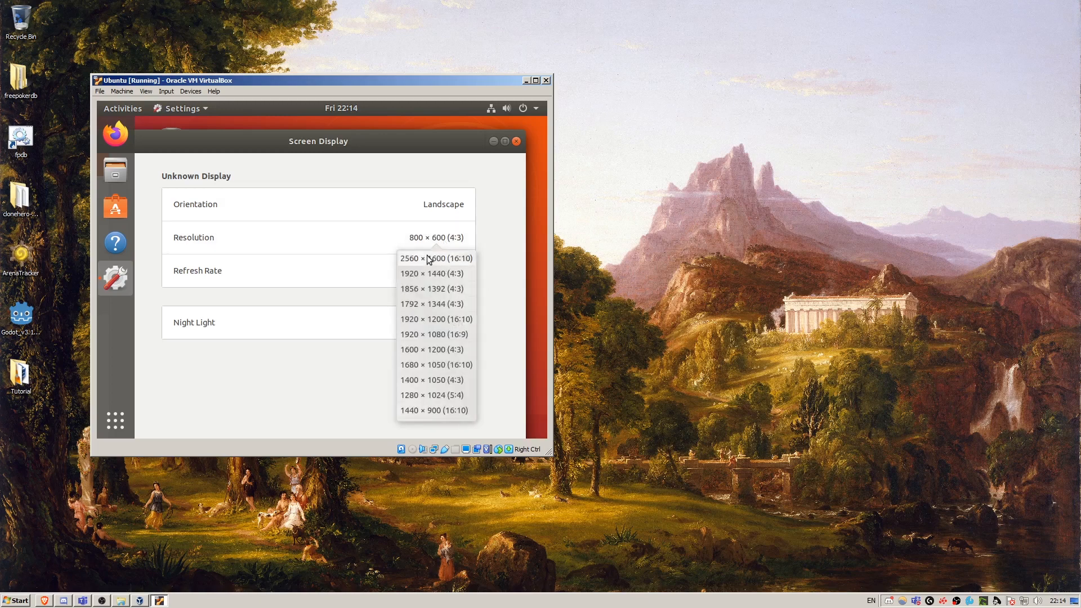
pyautogui.moveTo(468, 275)
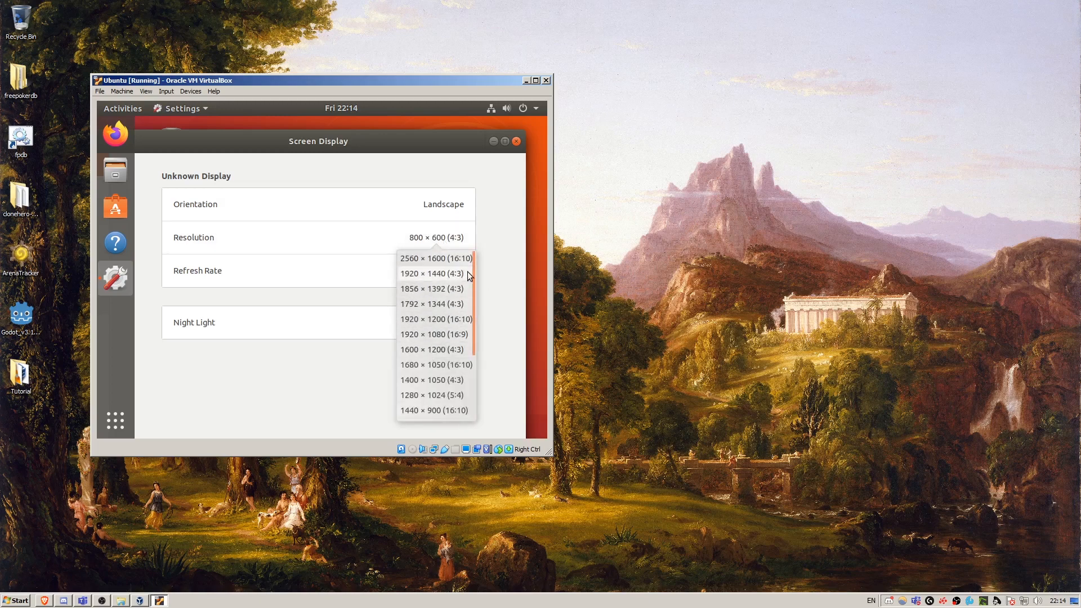
pyautogui.scroll(-3)
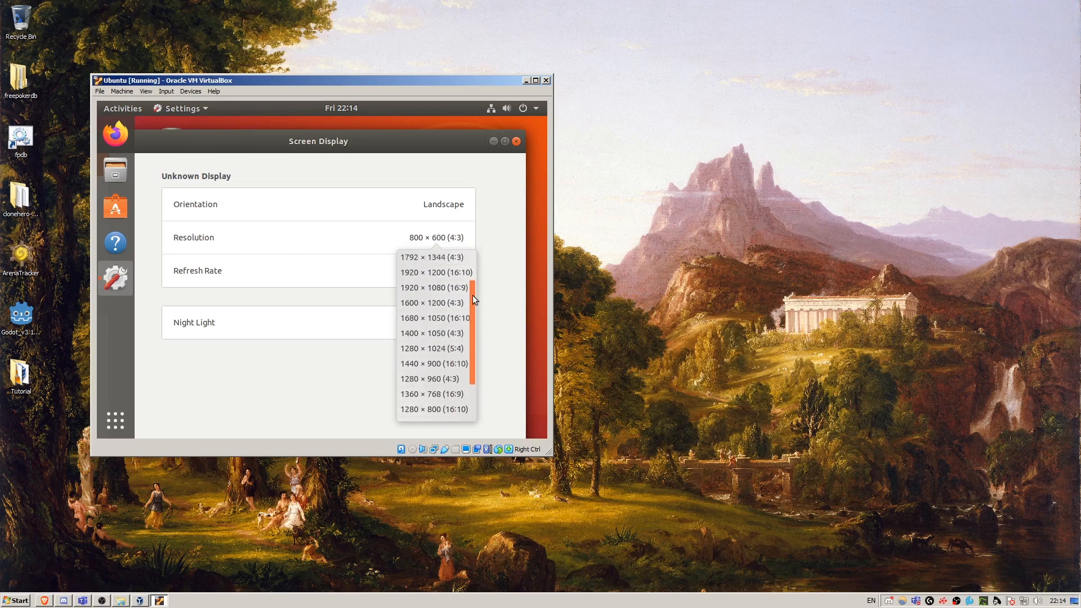
pyautogui.scroll(3)
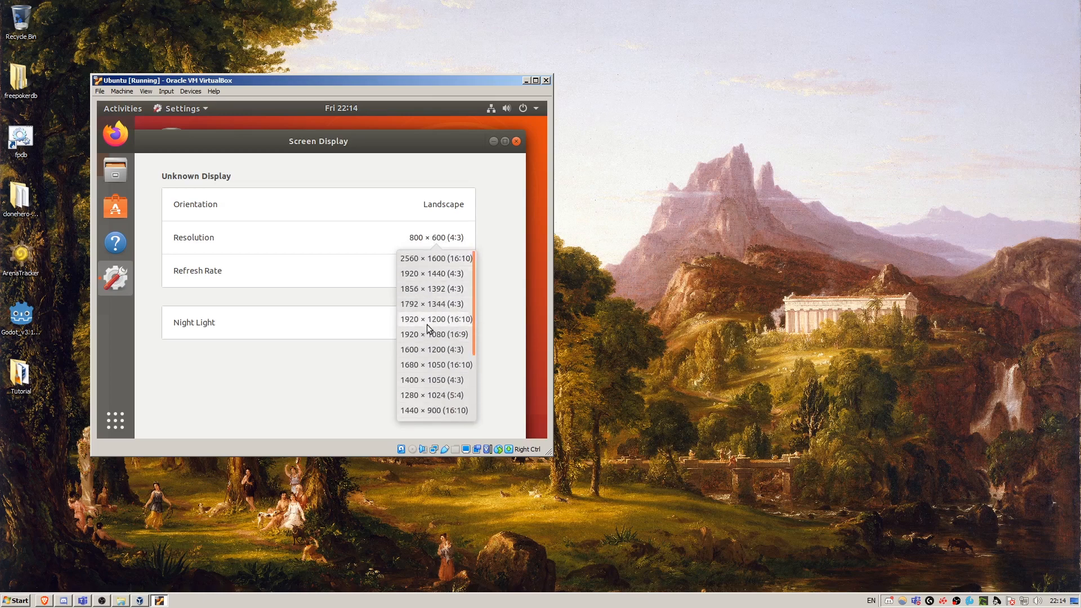
pyautogui.moveTo(421, 304)
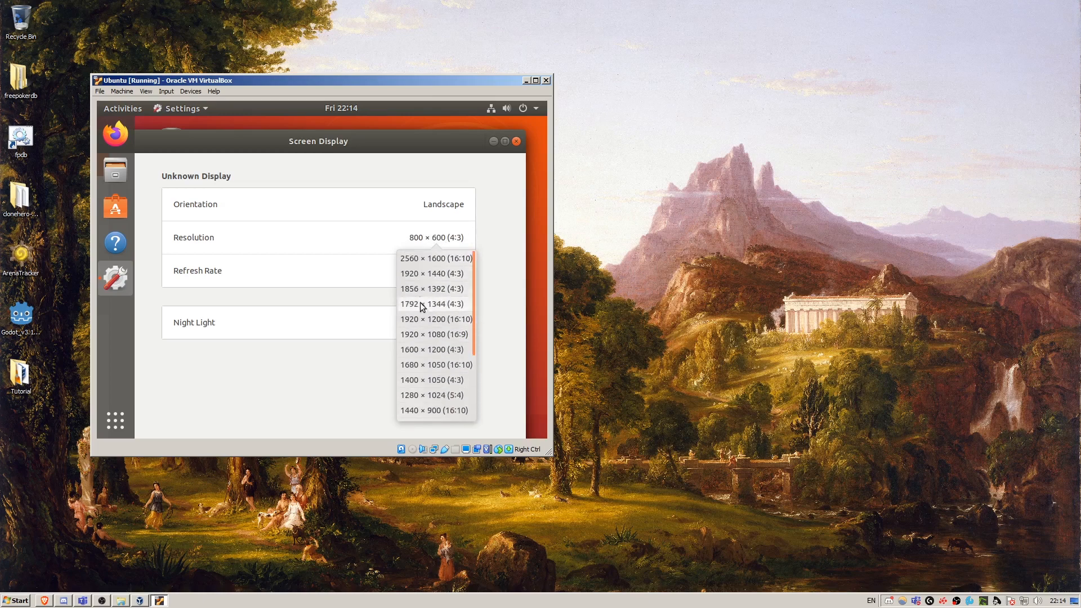
pyautogui.moveTo(471, 330)
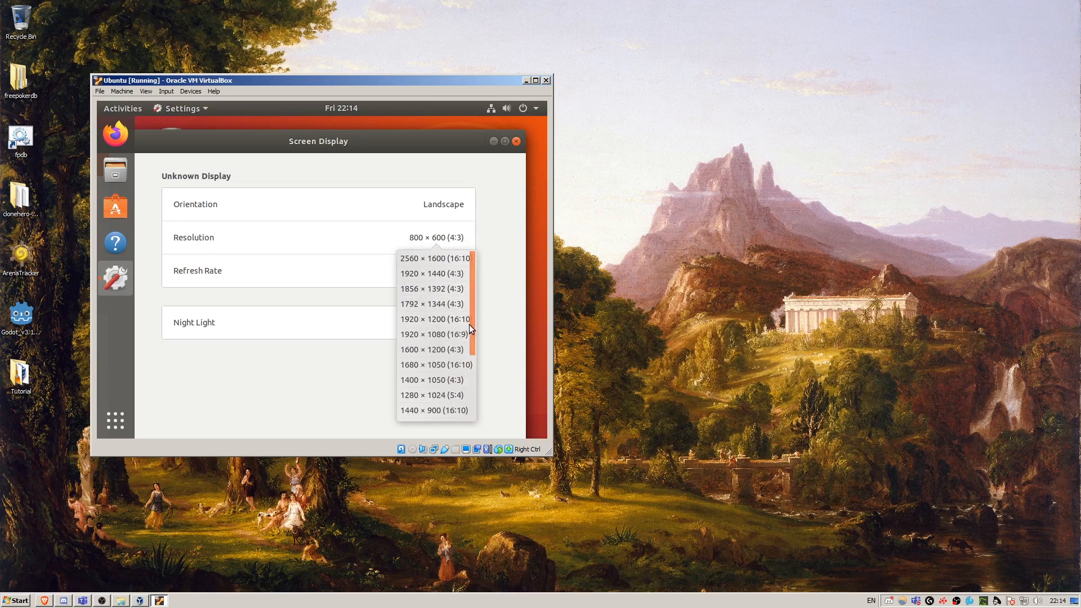
pyautogui.moveTo(422, 339)
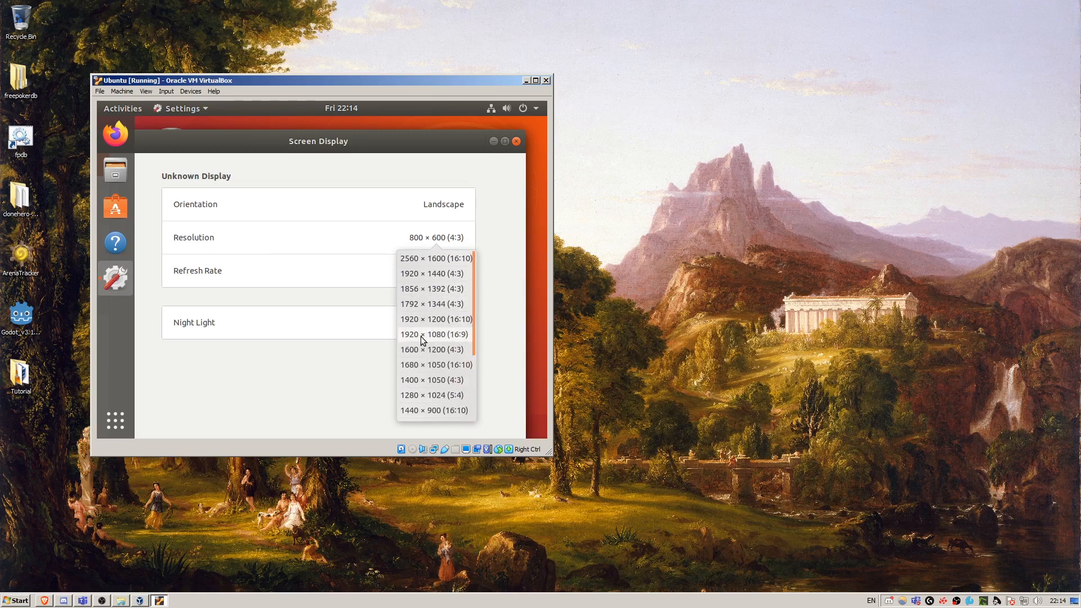
pyautogui.click(431, 335)
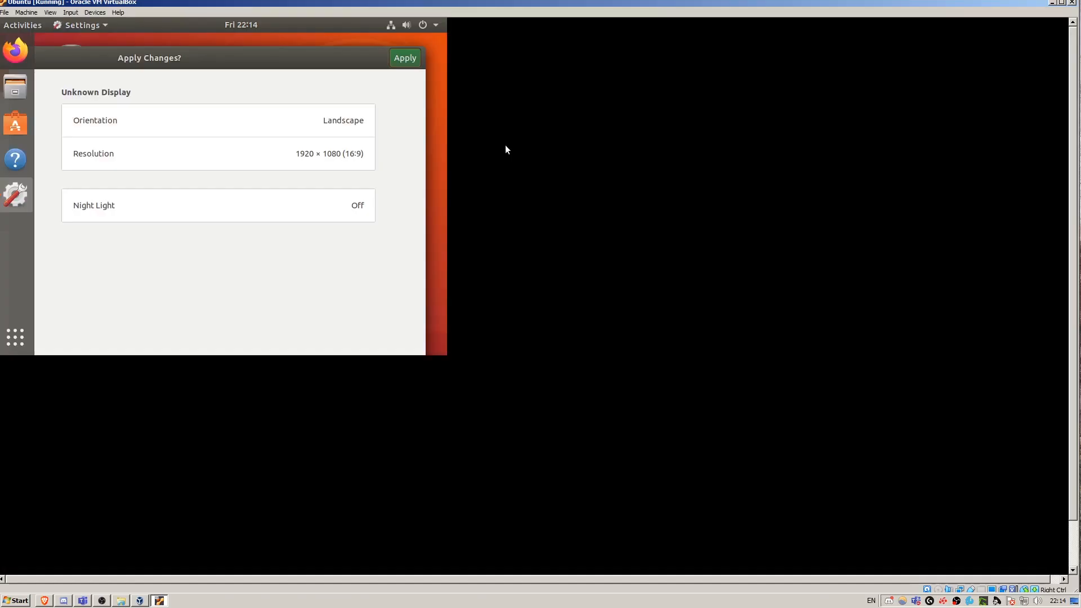
pyautogui.click(404, 57)
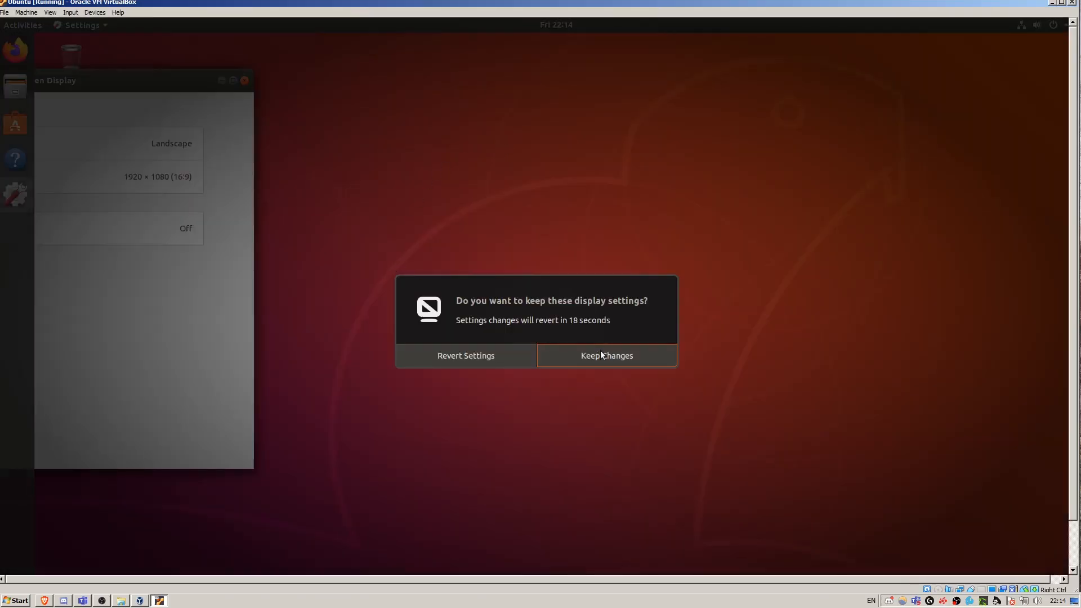
pyautogui.click(605, 355)
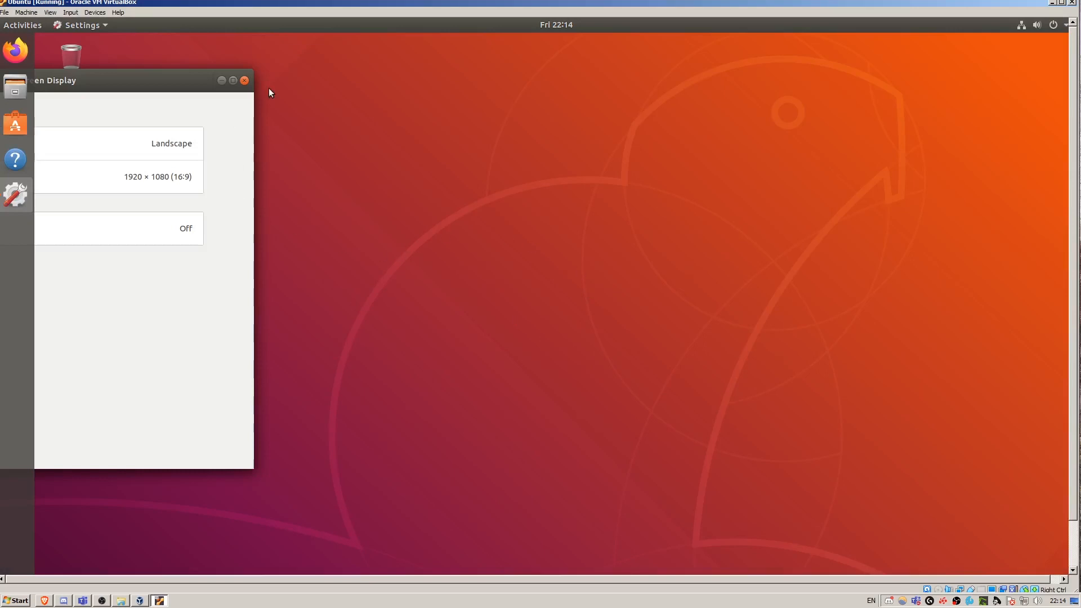
pyautogui.moveTo(173, 85)
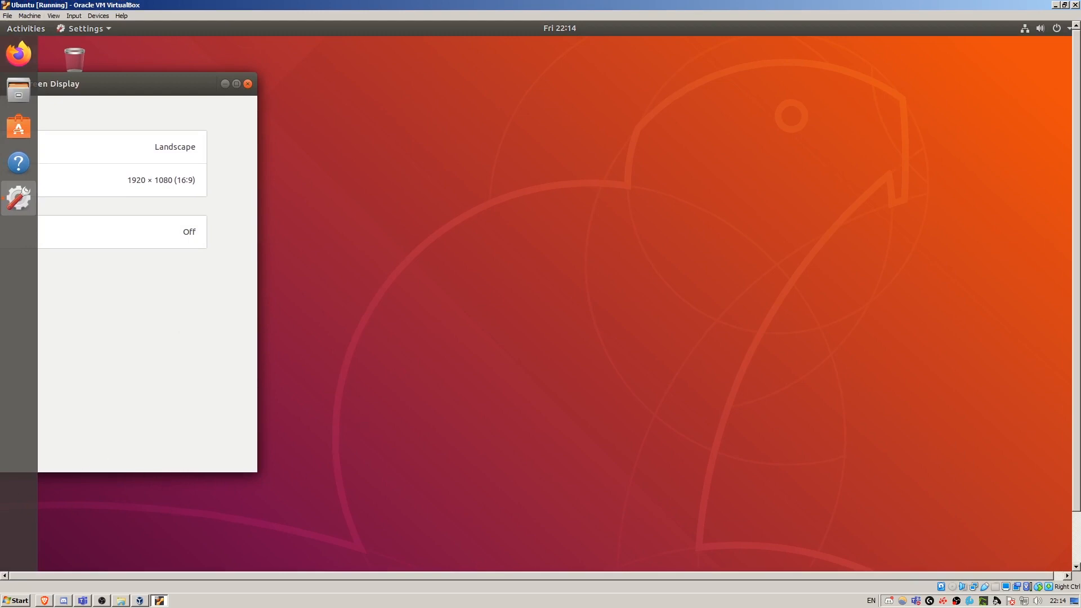
# Request Full-screen Mode from the View menu and tick 'Do not show this message again'.
pyautogui.click(53, 15)
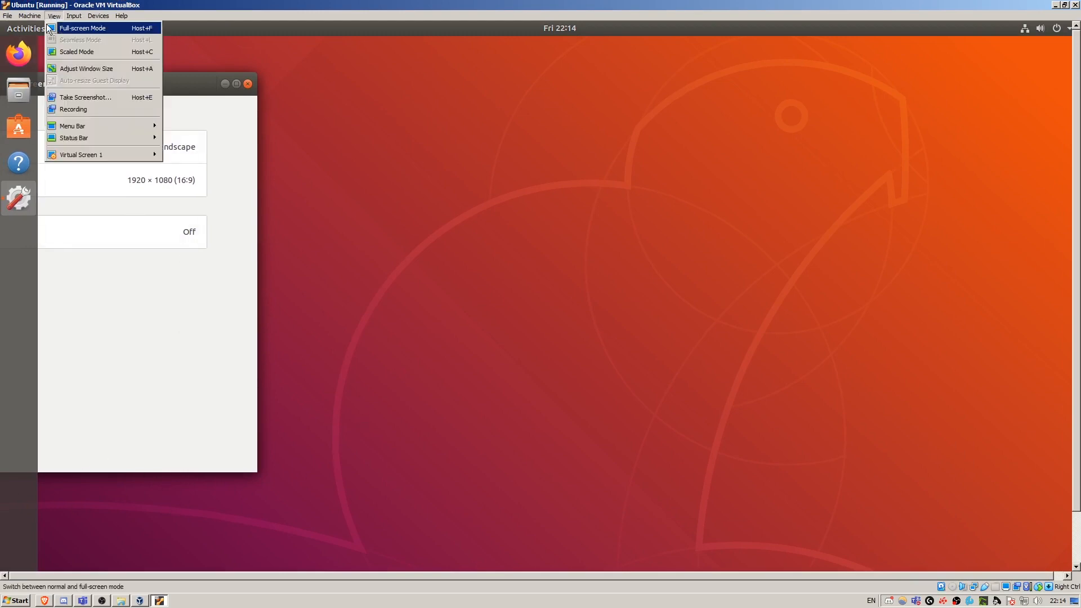
pyautogui.moveTo(96, 32)
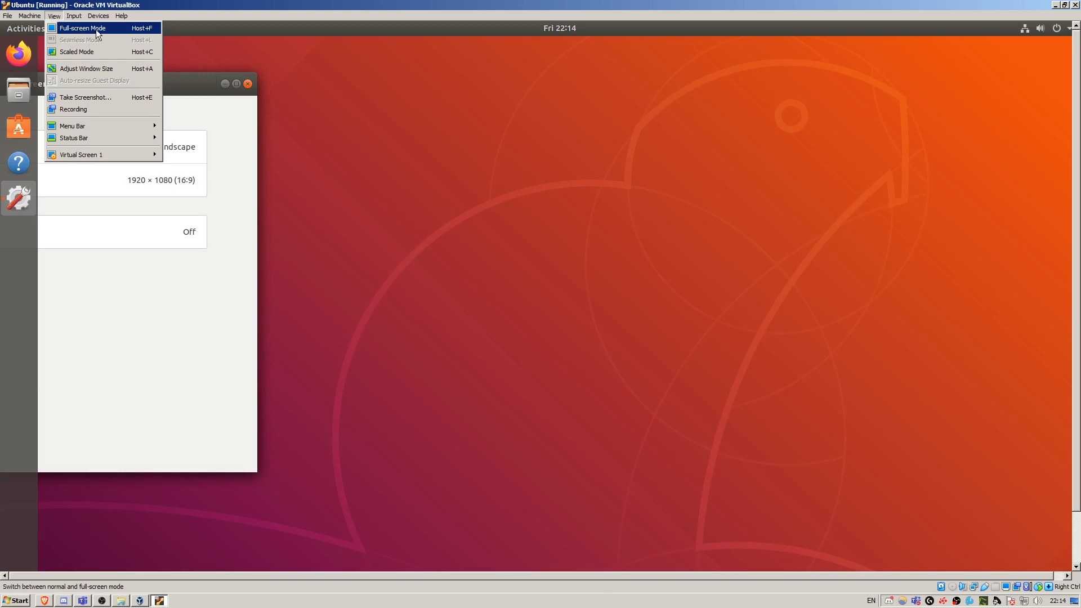
pyautogui.click(82, 27)
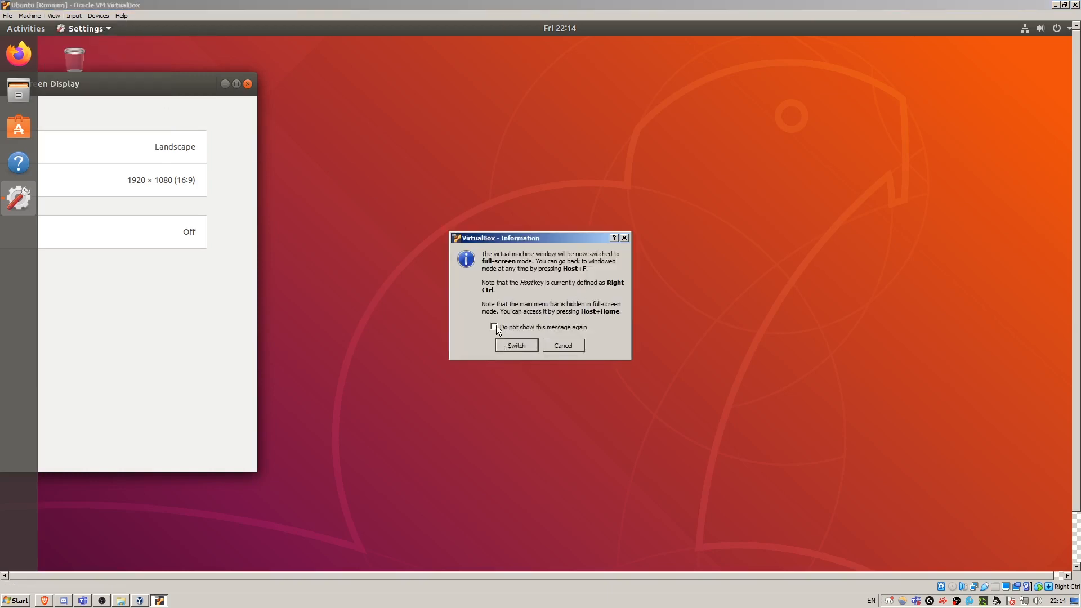
pyautogui.click(494, 327)
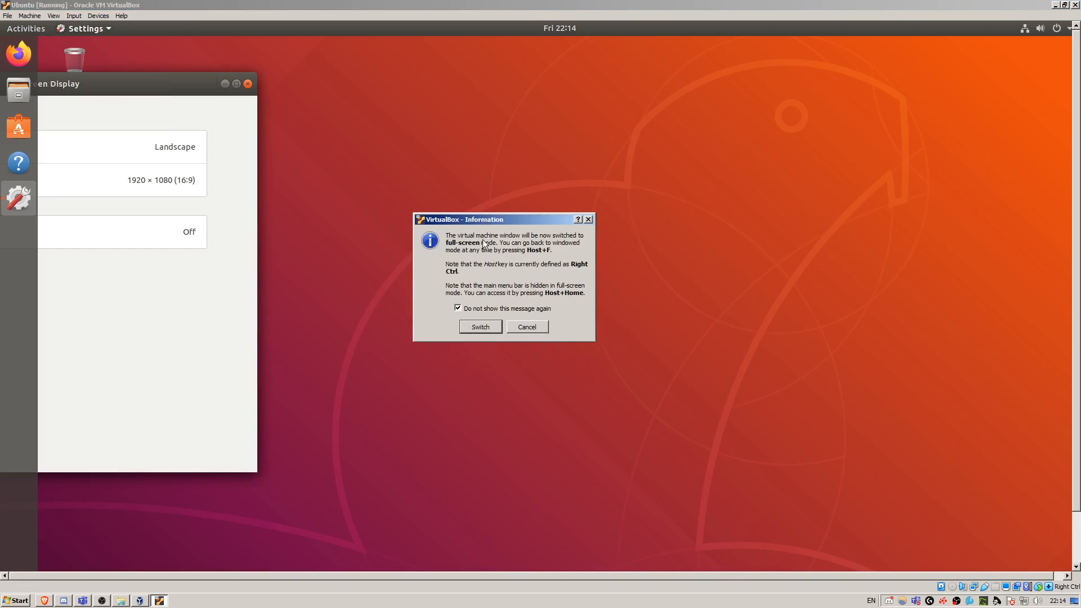
pyautogui.moveTo(538, 256)
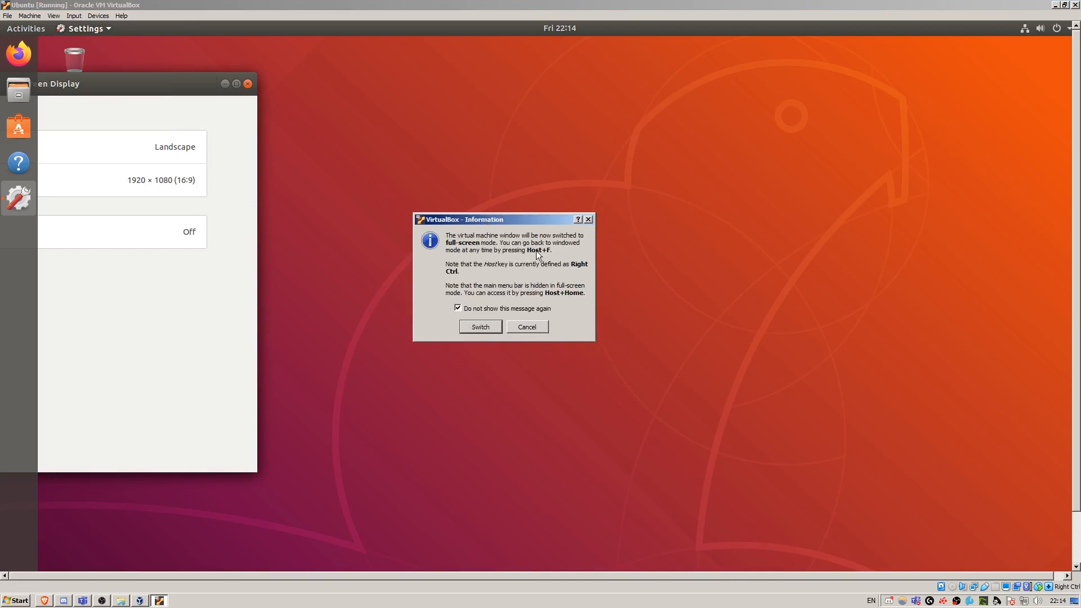
pyautogui.moveTo(475, 276)
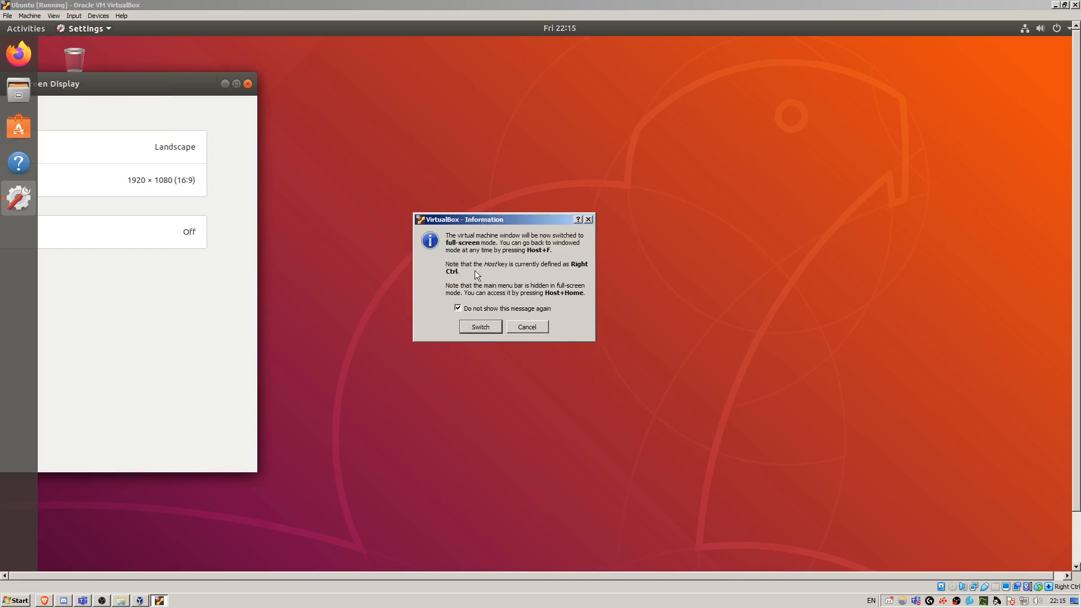
pyautogui.moveTo(581, 272)
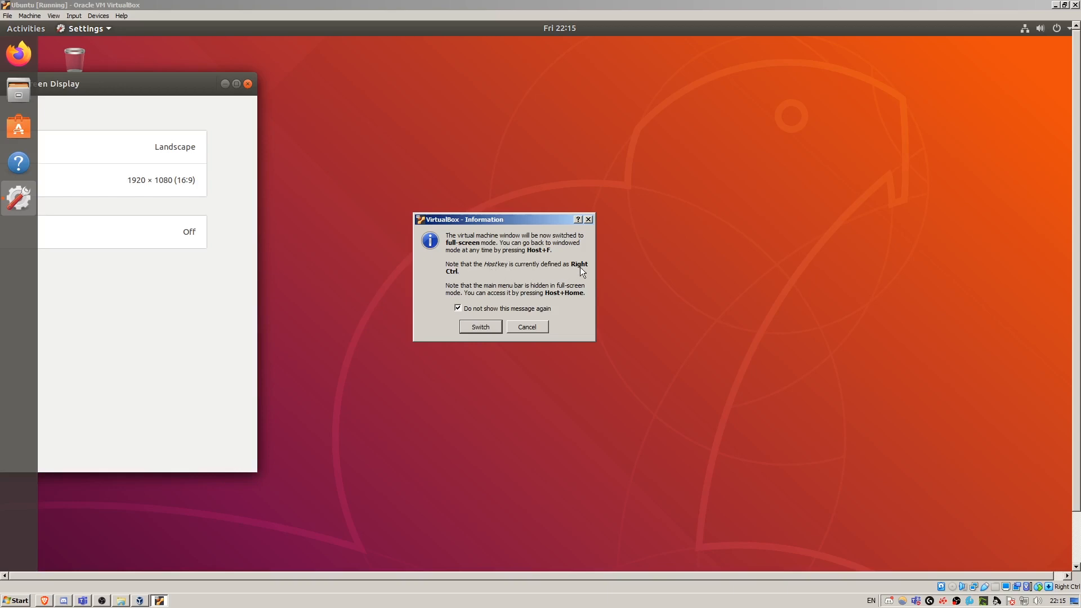
pyautogui.moveTo(438, 272)
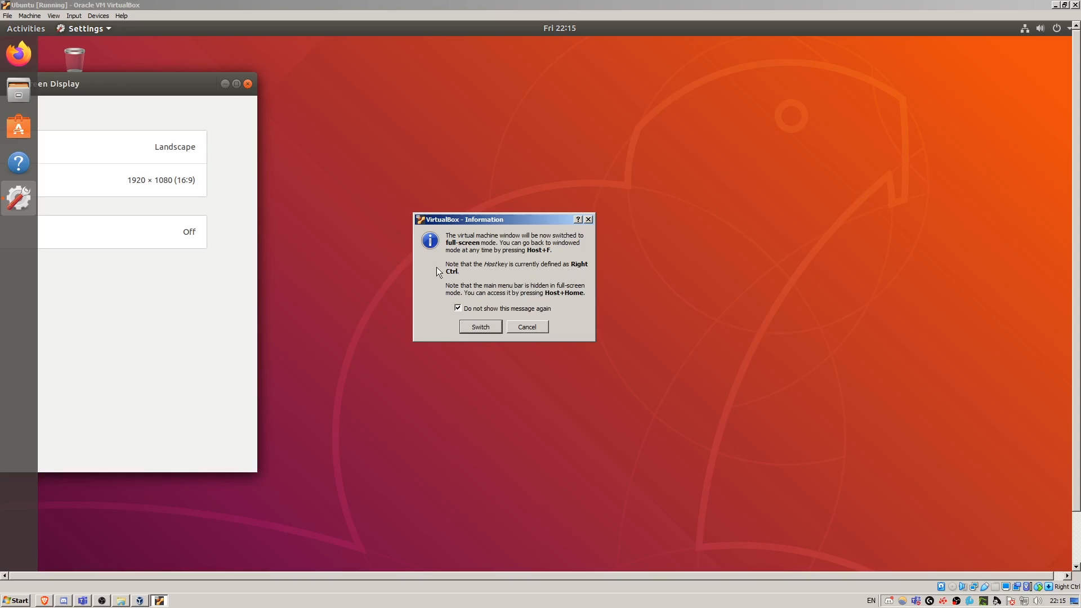
pyautogui.moveTo(526, 260)
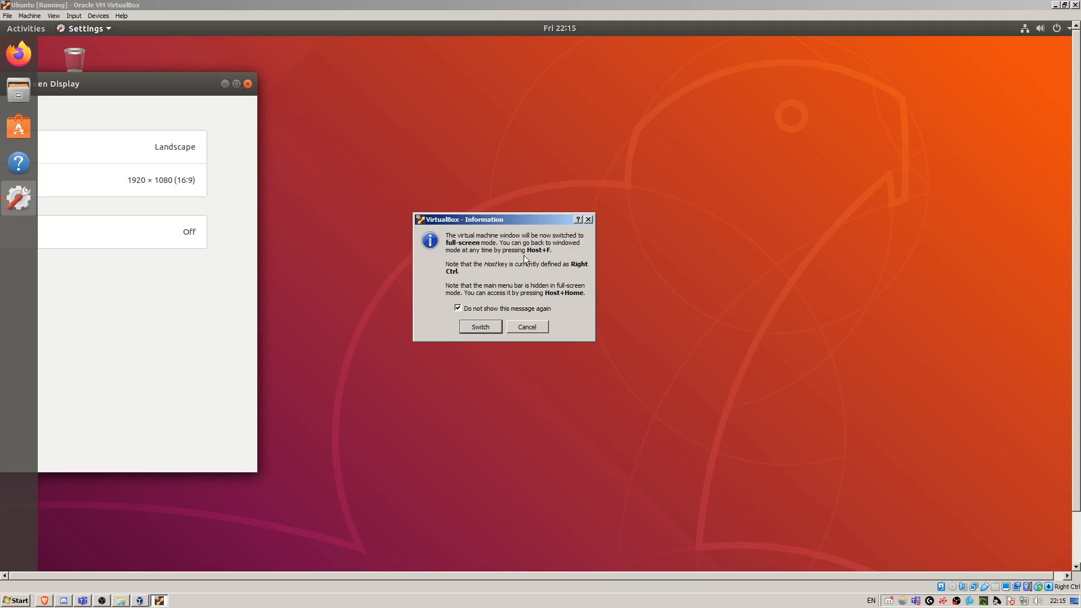
pyautogui.moveTo(574, 268)
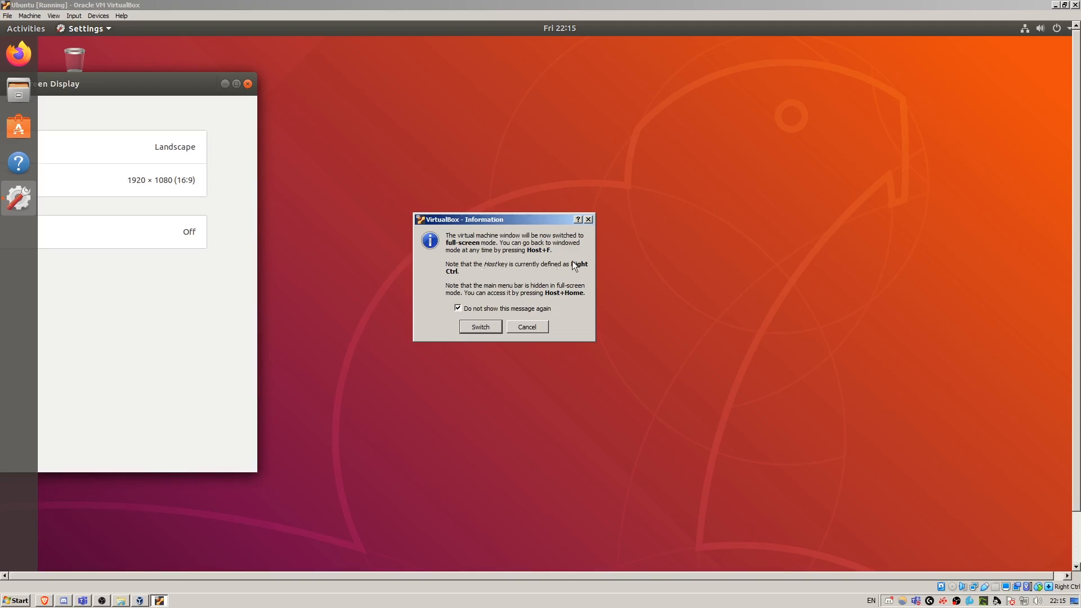
pyautogui.moveTo(511, 264)
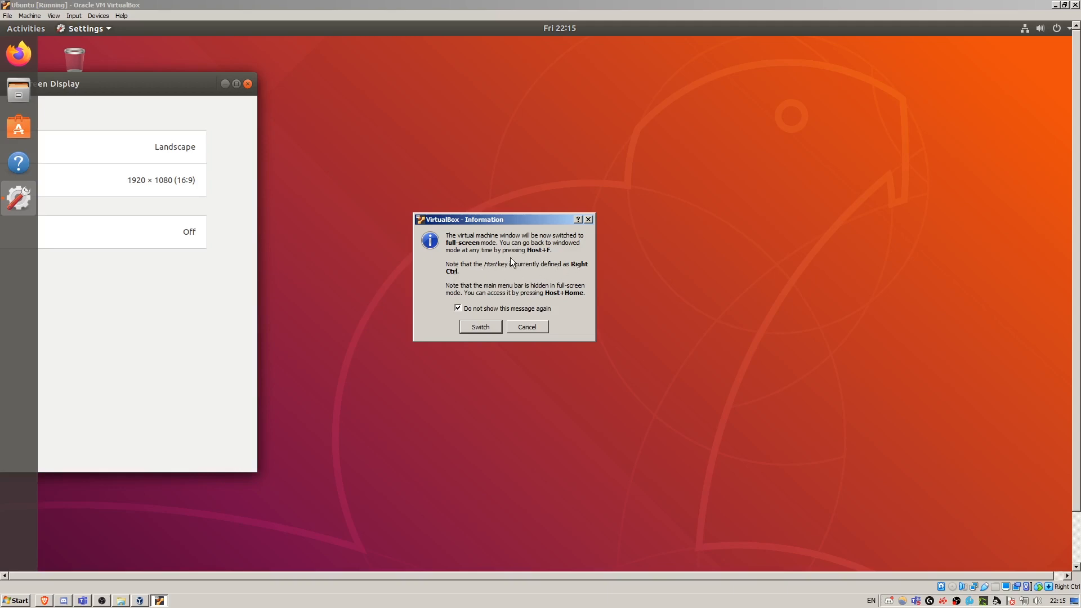
pyautogui.moveTo(516, 283)
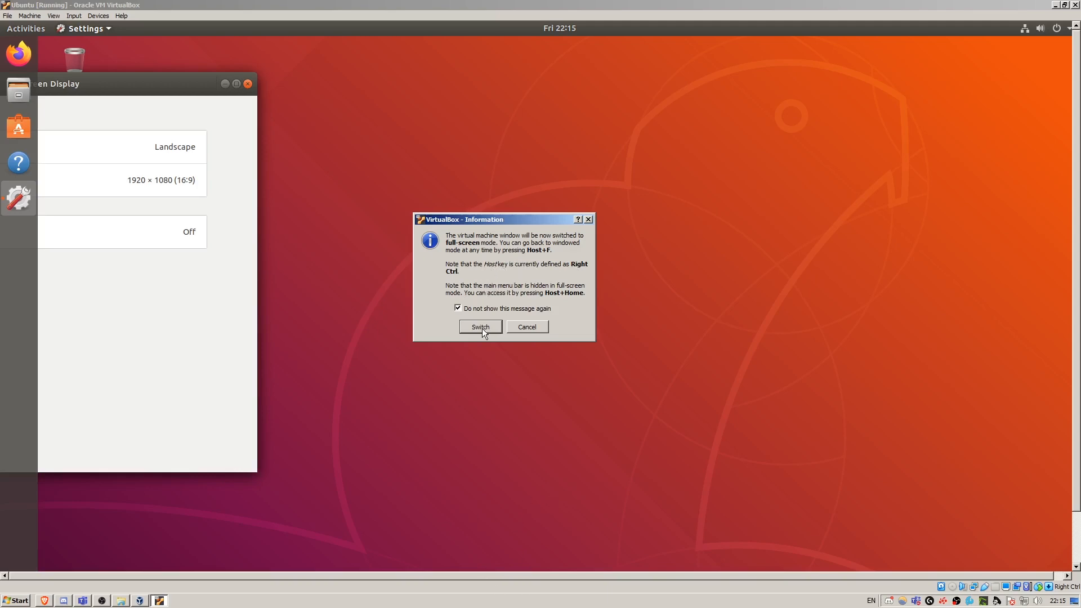
# Switch the guest to full-screen, then glance at the mini-toolbar menu and dismiss it.
pyautogui.click(480, 326)
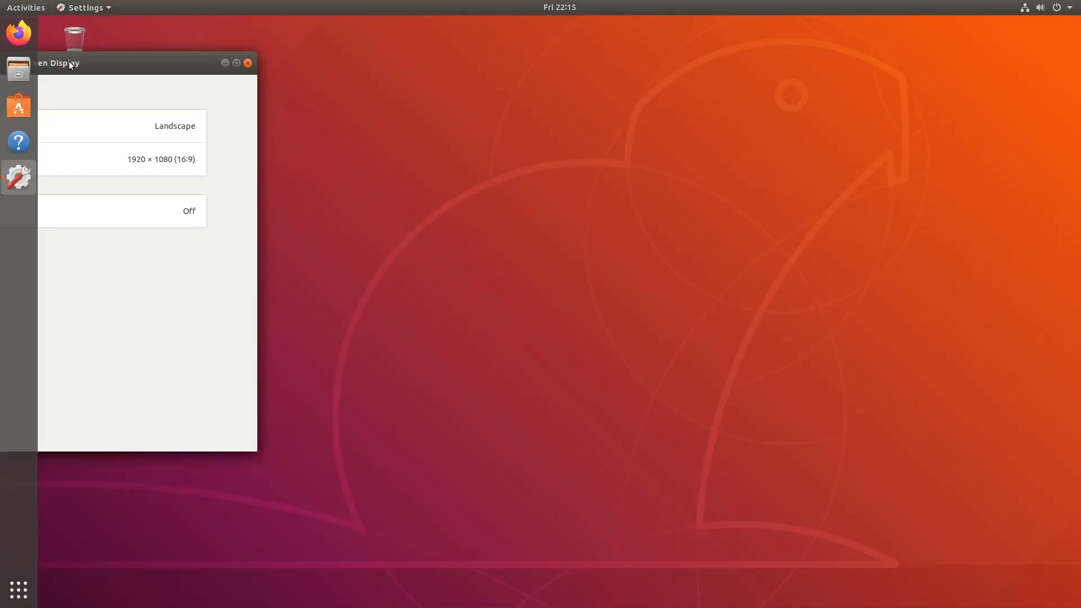
pyautogui.moveTo(475, 233)
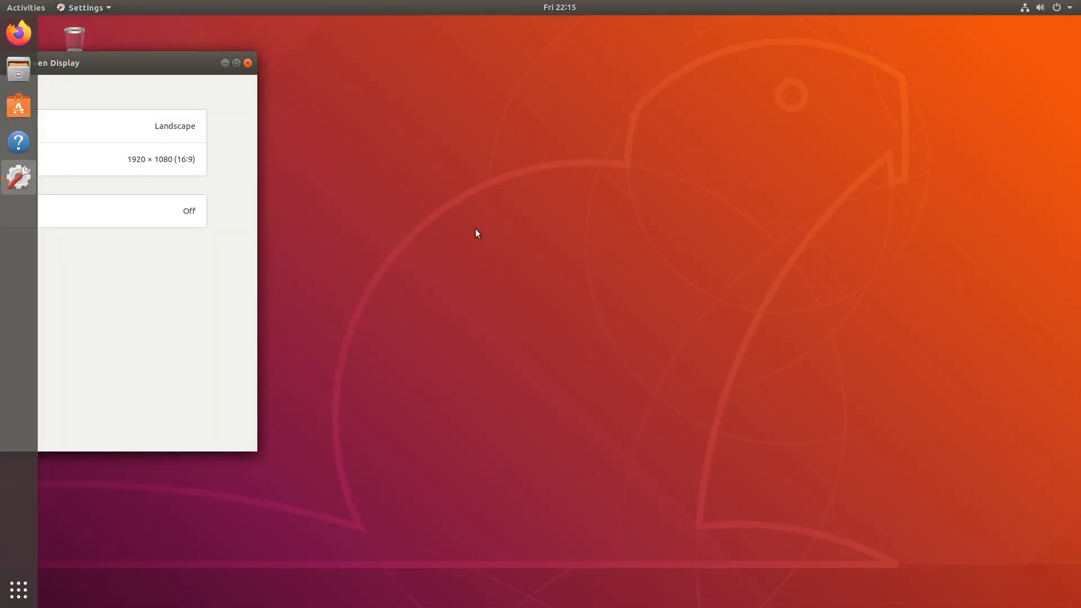
pyautogui.moveTo(483, 600)
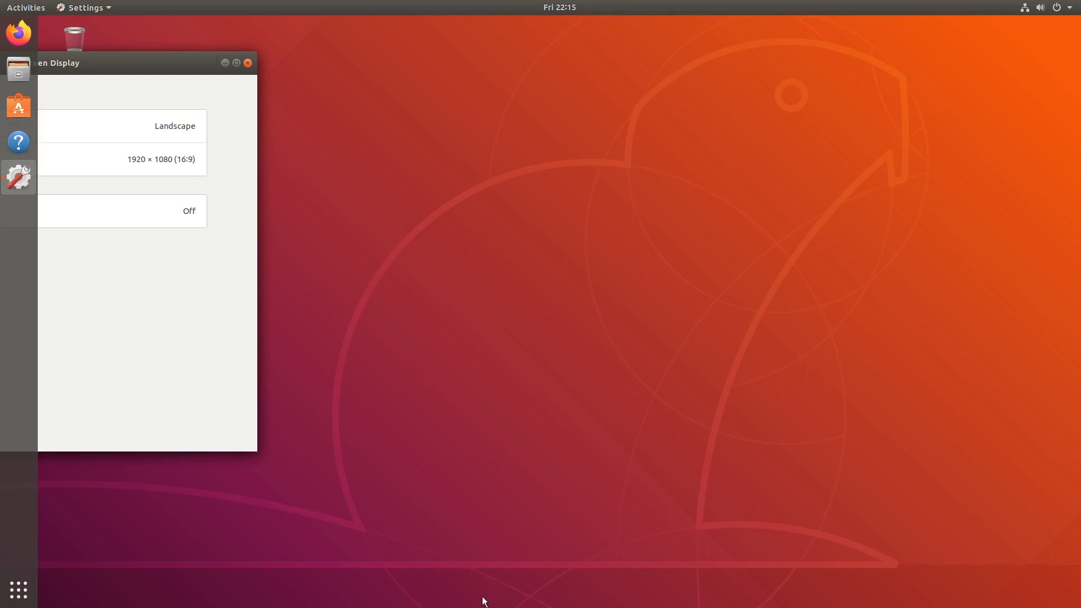
pyautogui.moveTo(530, 606)
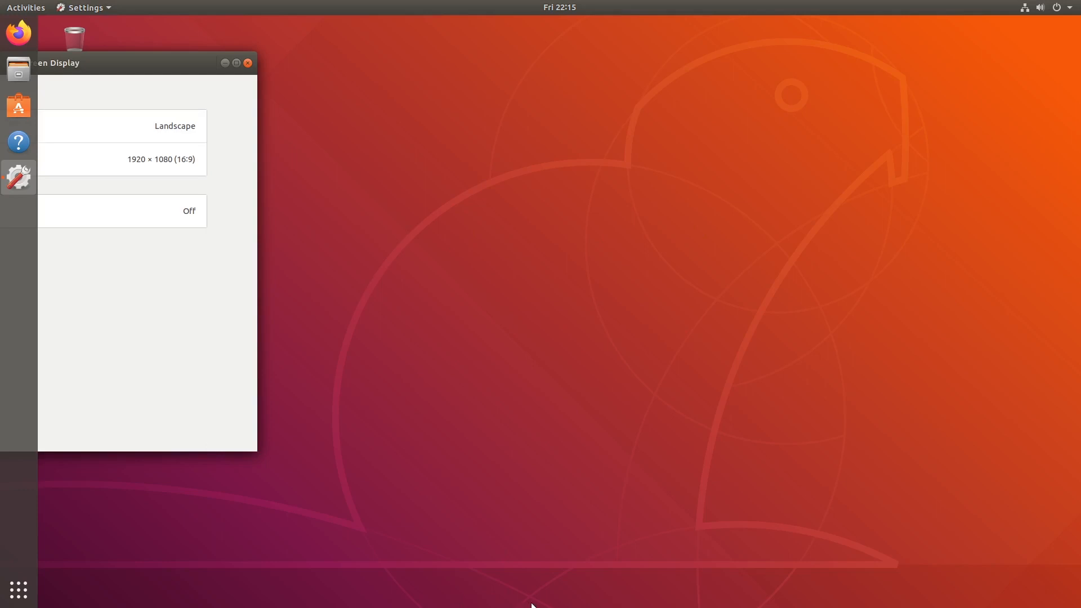
pyautogui.rightClick(530, 605)
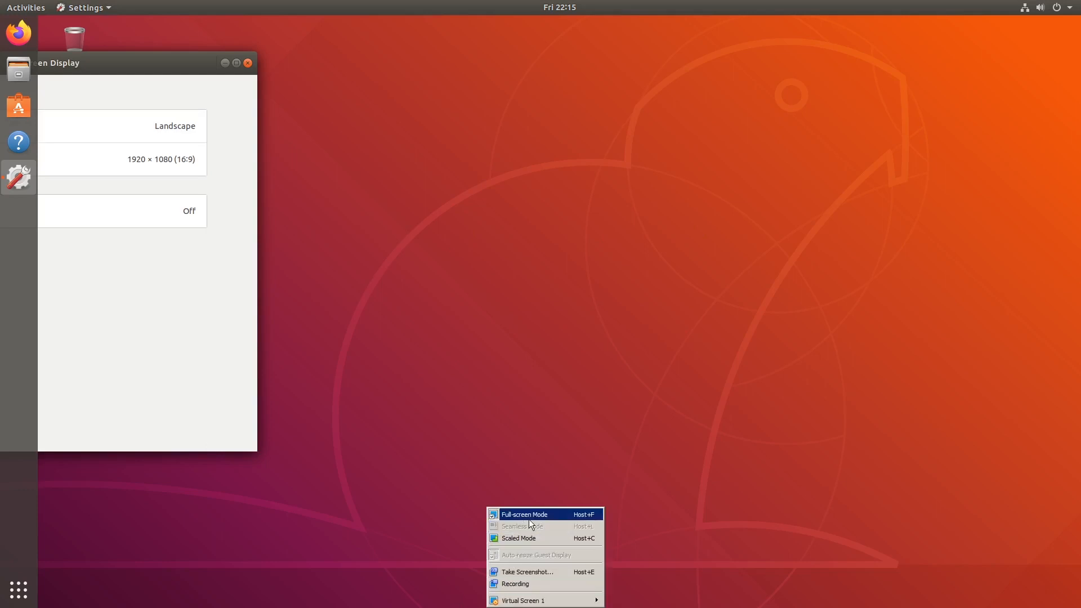
pyautogui.click(574, 429)
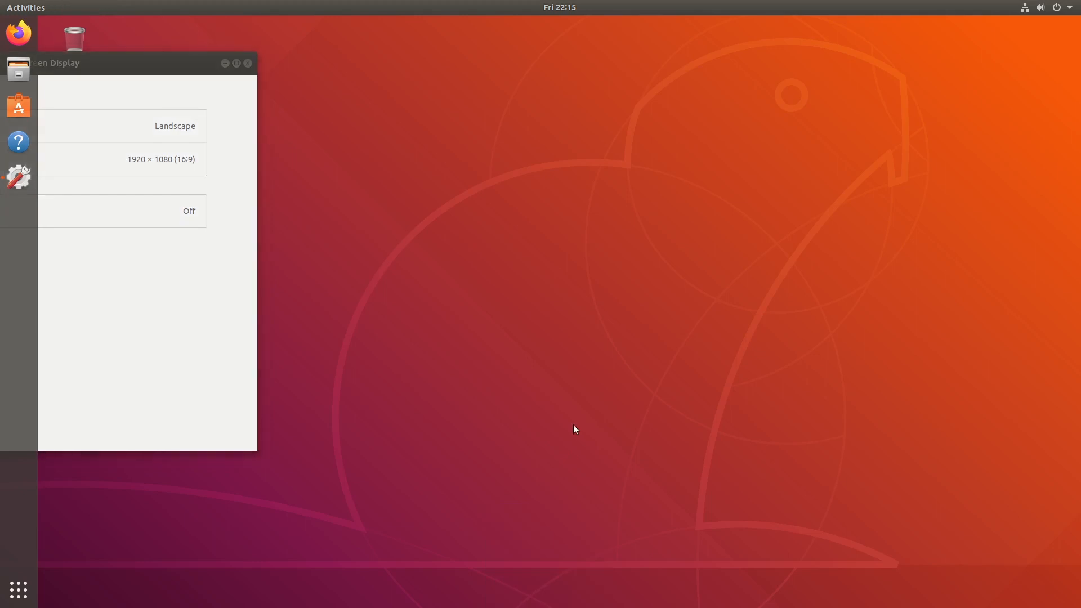
pyautogui.moveTo(399, 229)
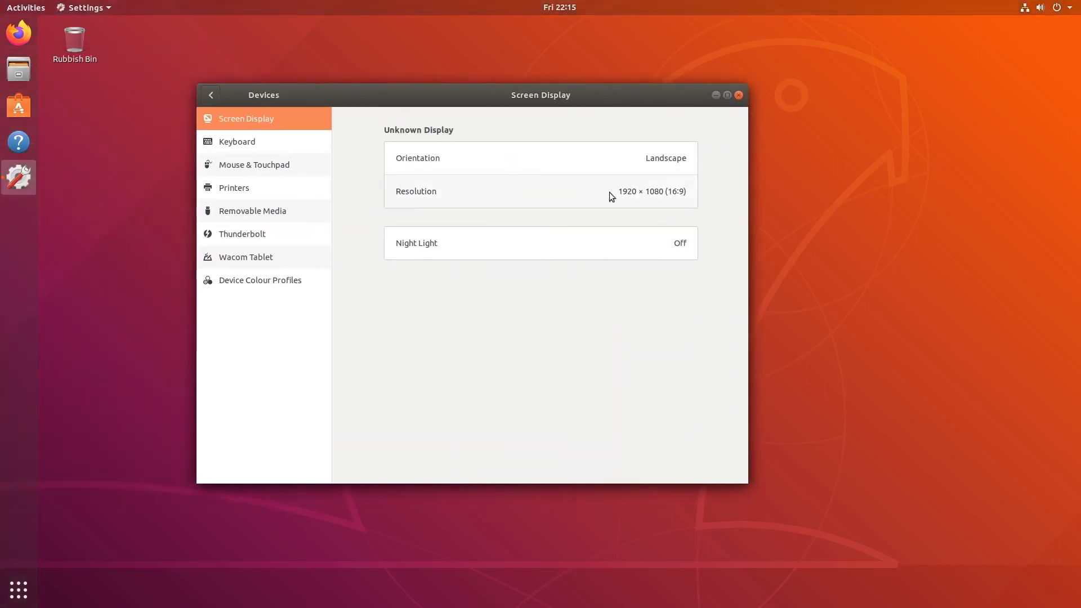
pyautogui.moveTo(578, 225)
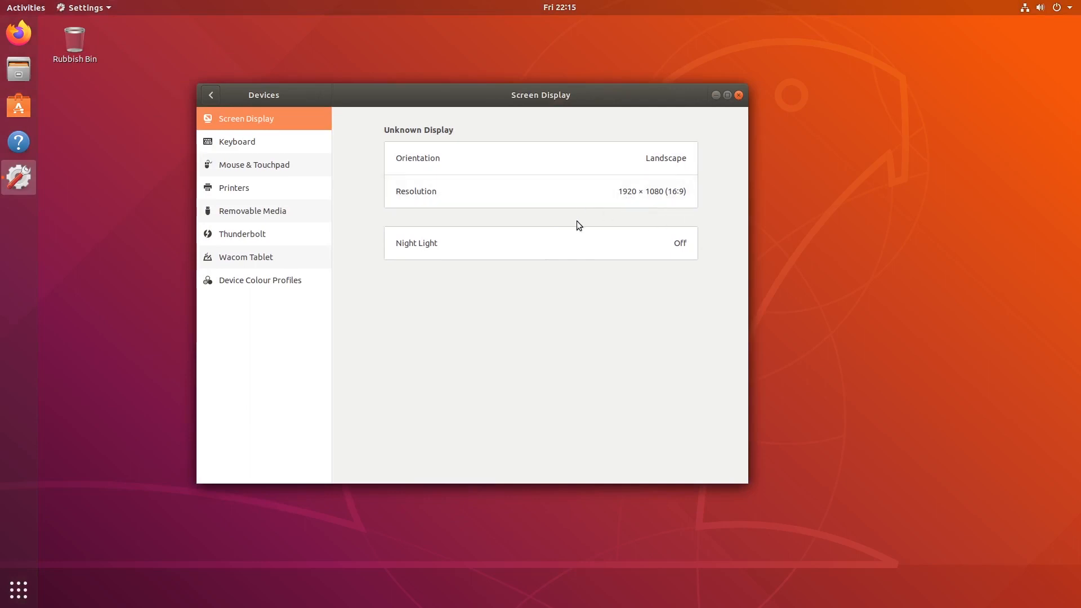
pyautogui.moveTo(274, 214)
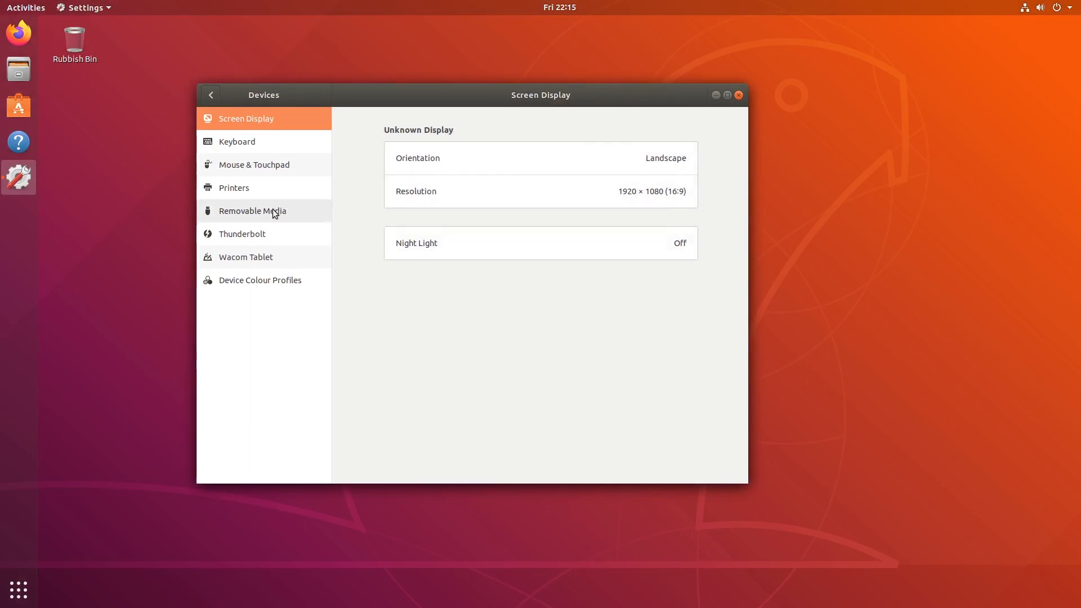
# Expand the resolution list to confirm the display is at 1920 × 1080 (16:9).
pyautogui.click(649, 191)
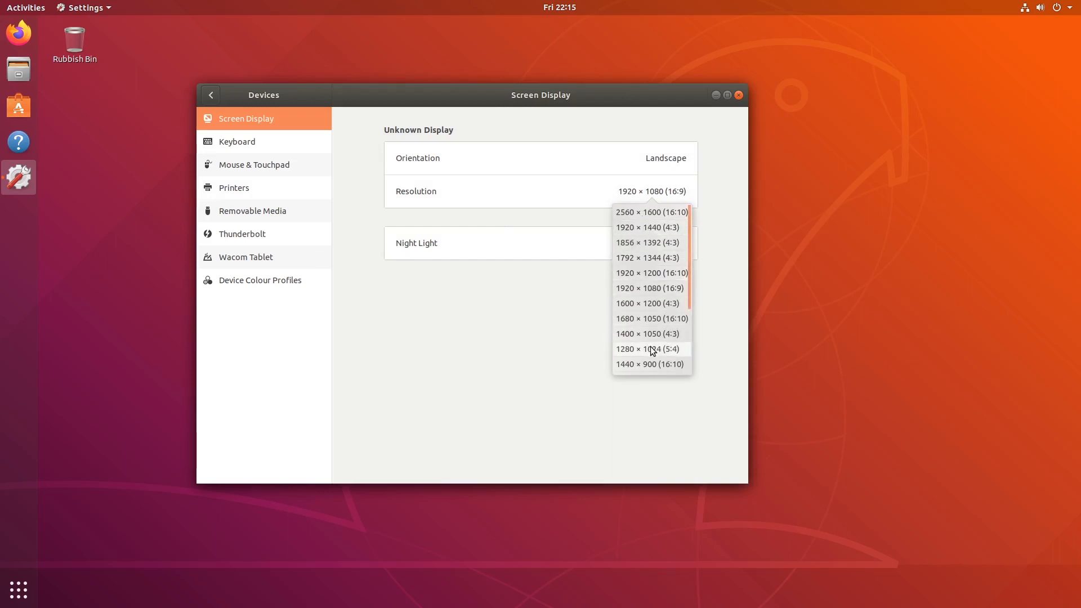
pyautogui.moveTo(689, 235)
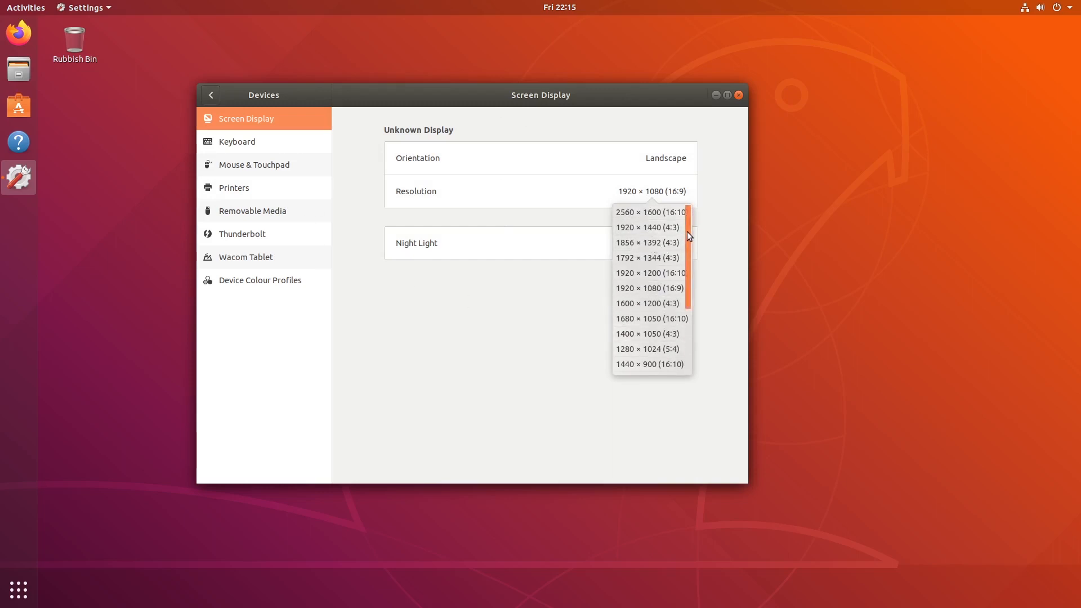
pyautogui.moveTo(653, 242)
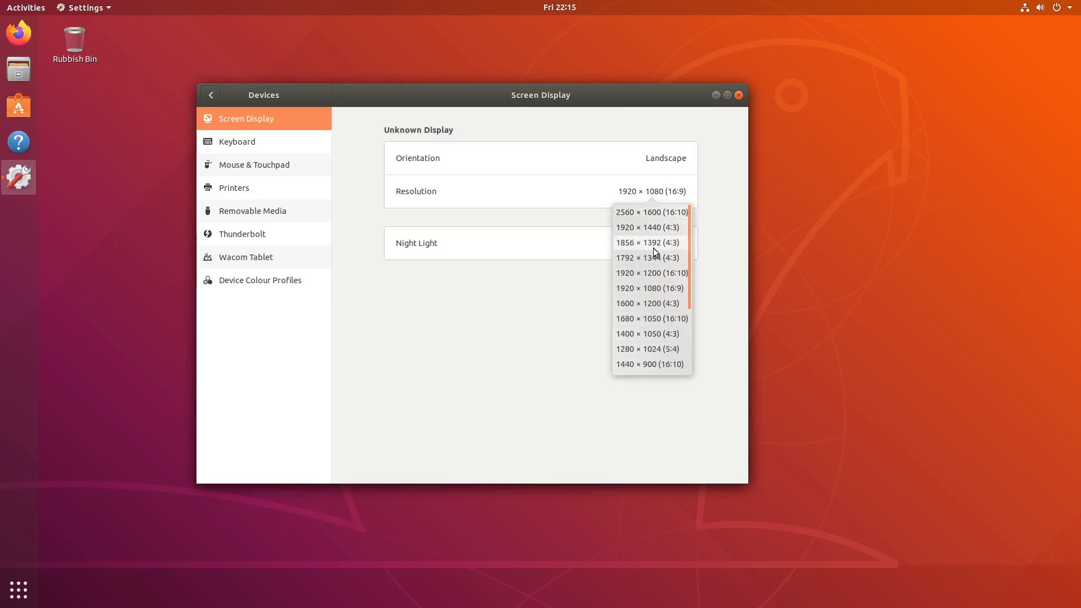
pyautogui.moveTo(655, 261)
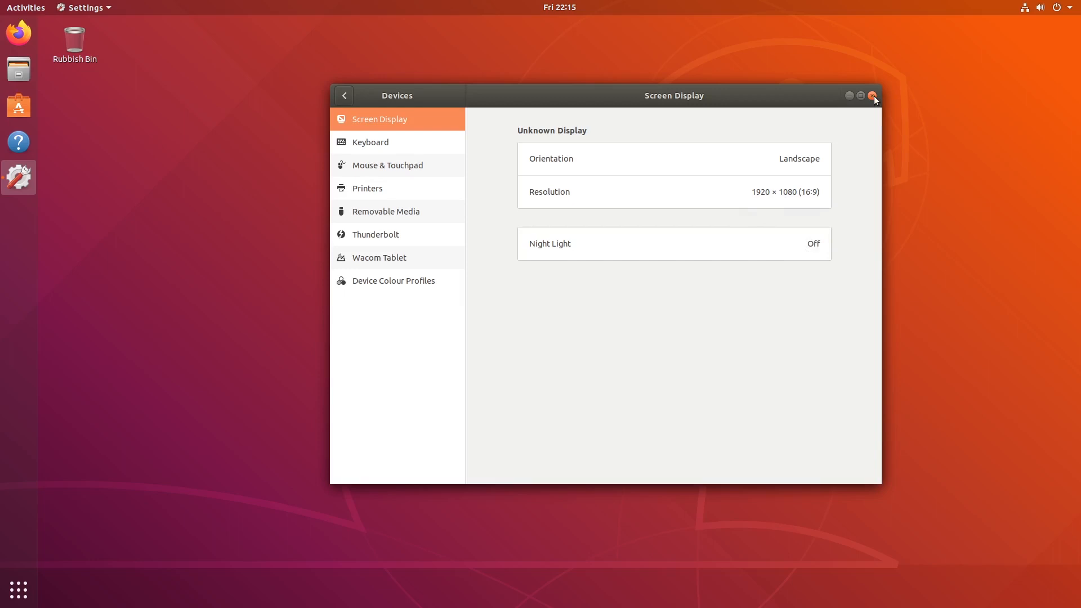
# Close Settings, start a terminal from the desktop menu and move it toward the screen centre.
pyautogui.click(872, 96)
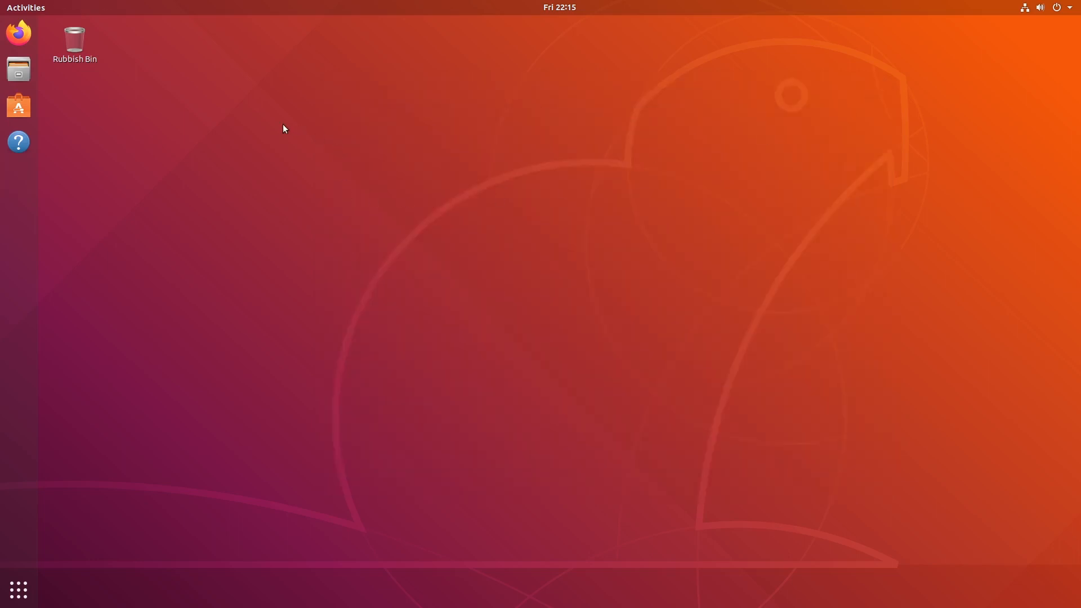
pyautogui.rightClick(285, 124)
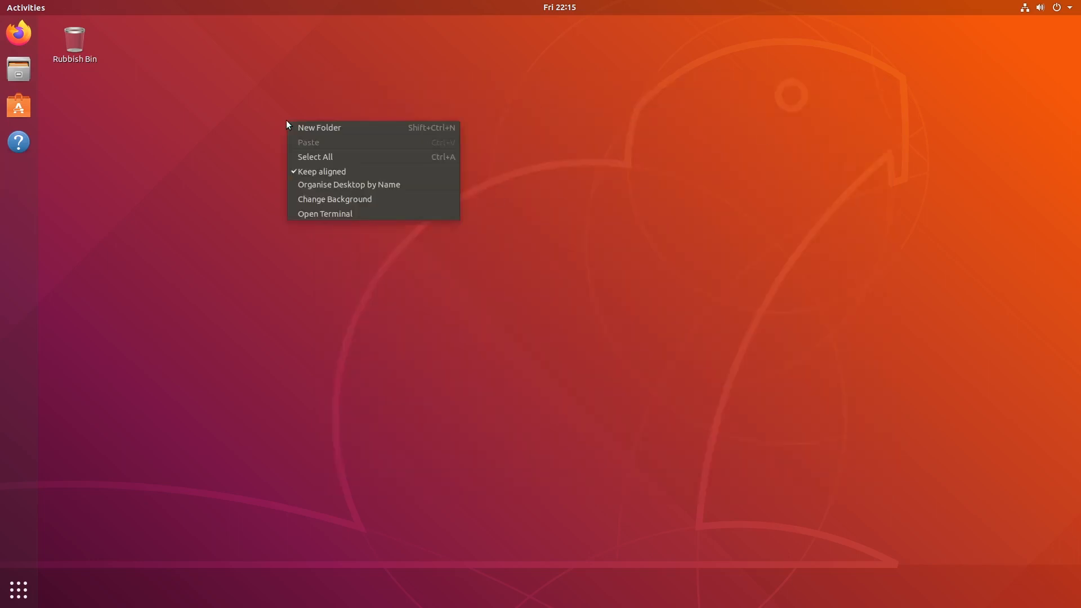
pyautogui.click(325, 213)
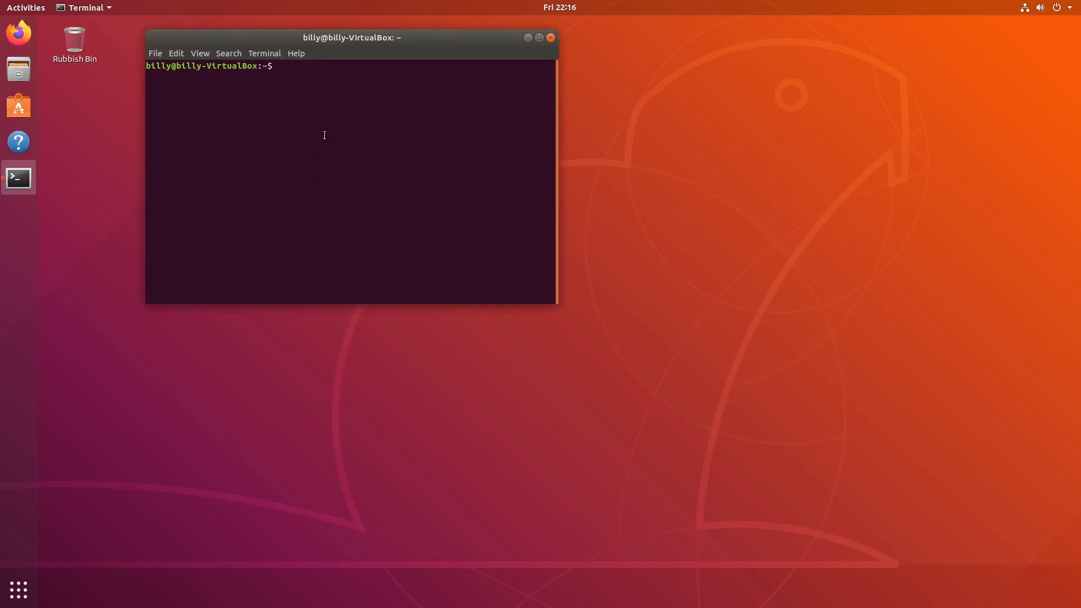
pyautogui.moveTo(351, 37); pyautogui.dragTo(478, 99)
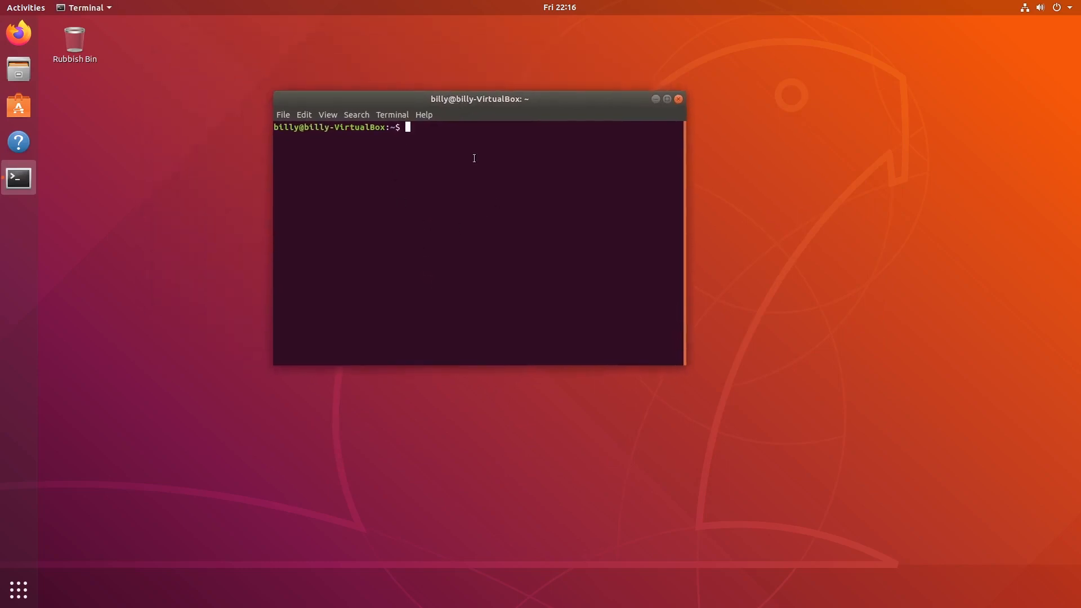
pyautogui.moveTo(420, 209)
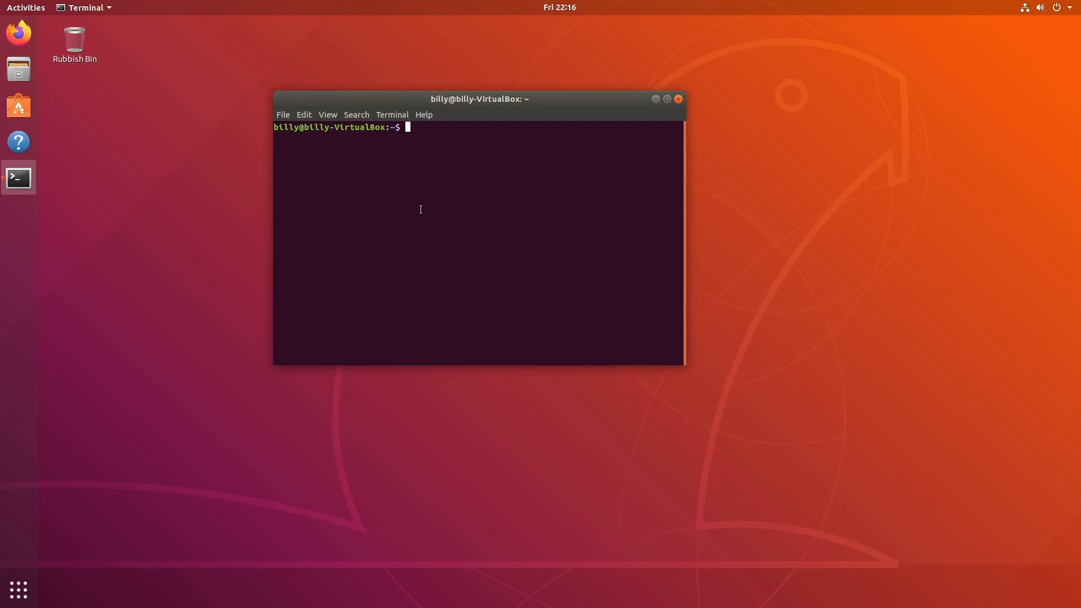
# Run xrandr to list Virtual1 at 1920x1080 and its supported modes.
pyautogui.write('x')
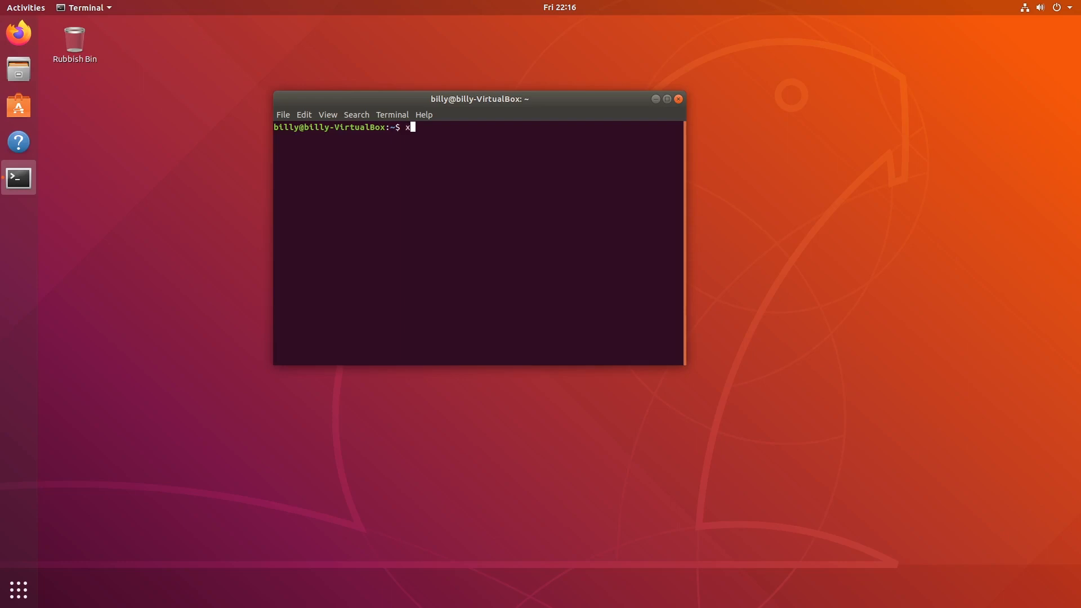
pyautogui.write('randr')
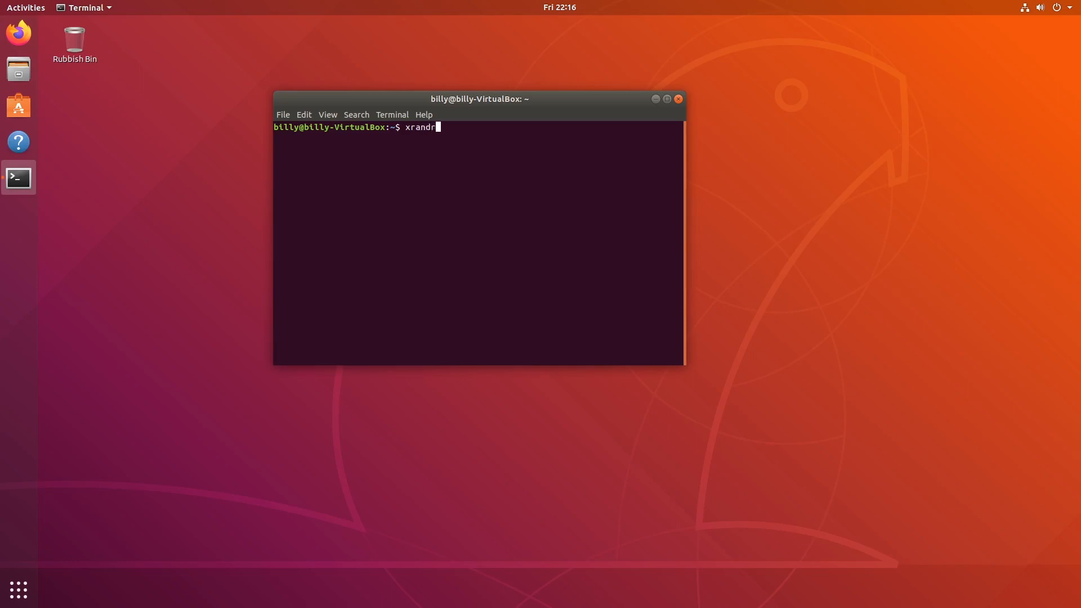
pyautogui.moveTo(668, 272)
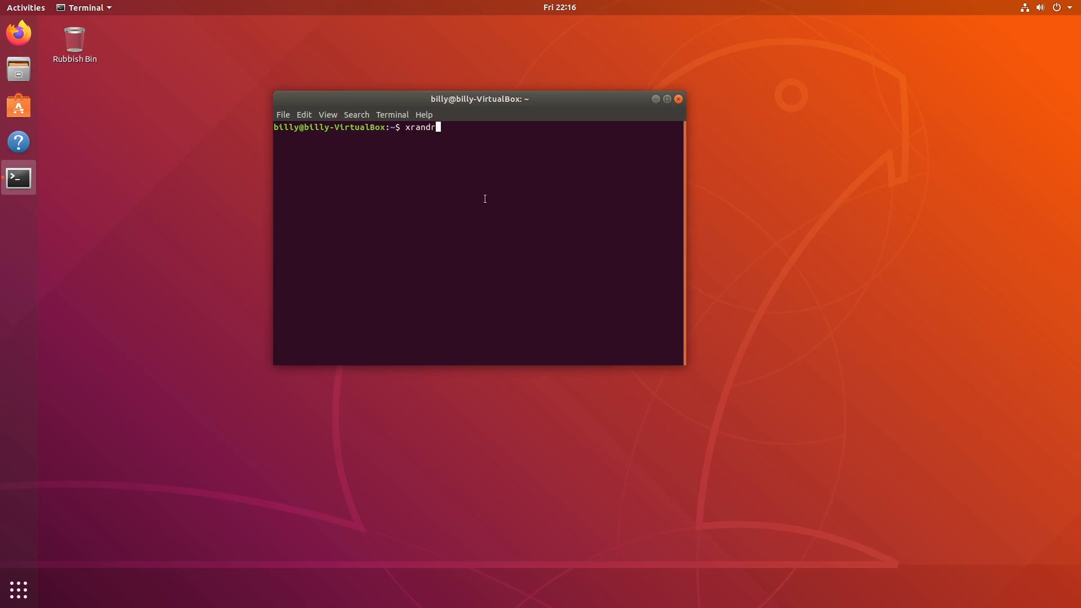
pyautogui.press('Return')
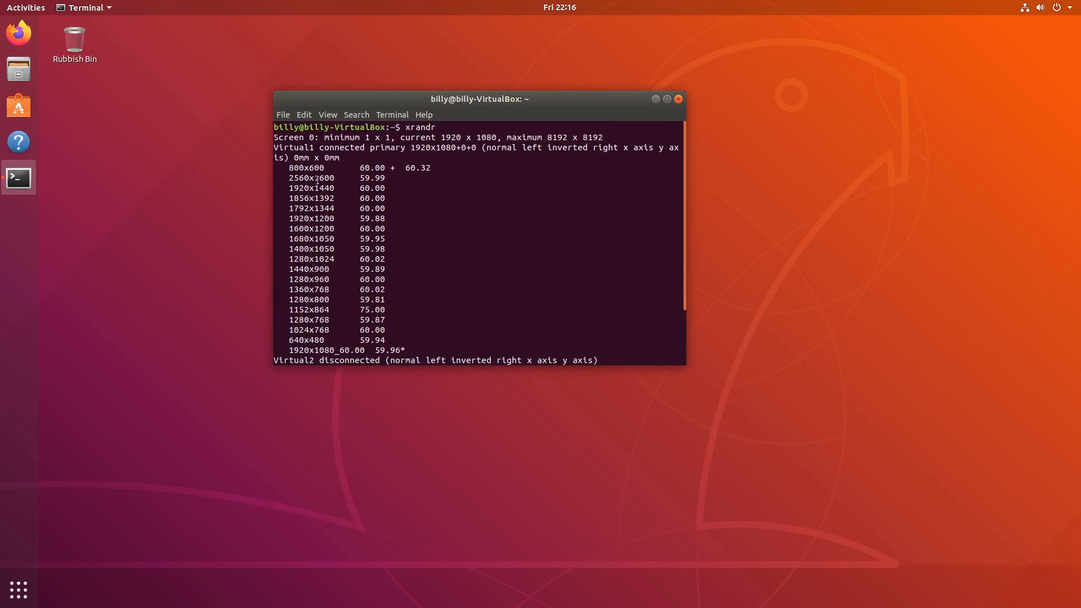
pyautogui.moveTo(480, 173)
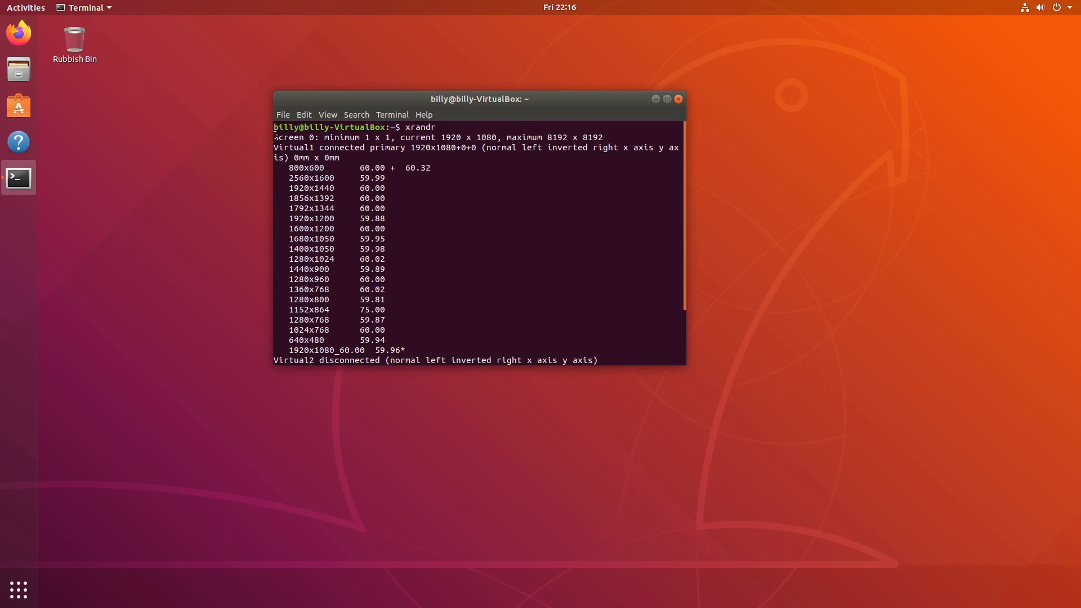
pyautogui.doubleClick(295, 136)
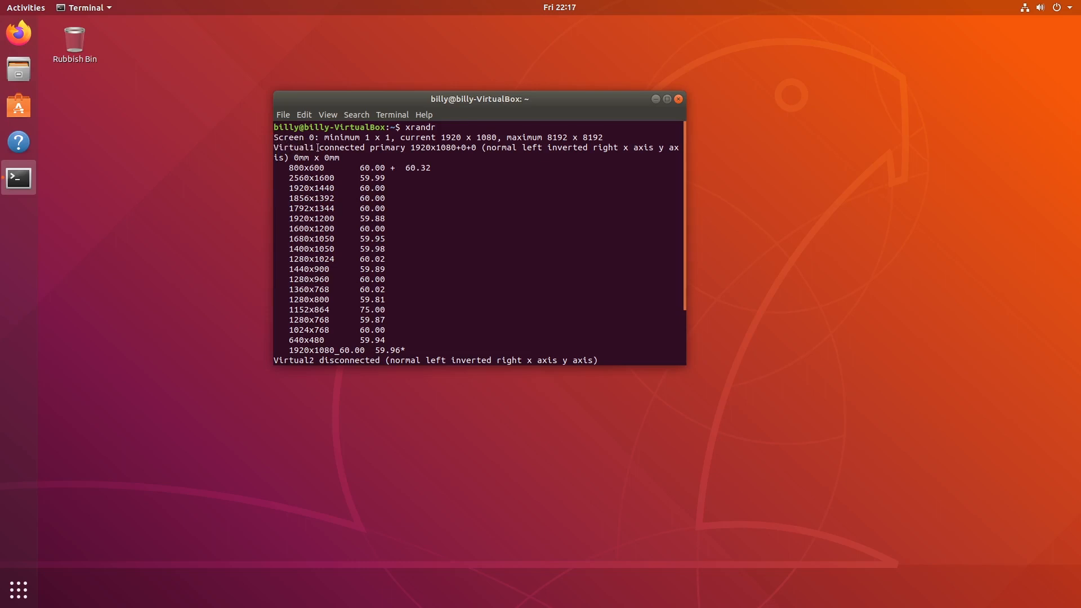
pyautogui.doubleClick(298, 147)
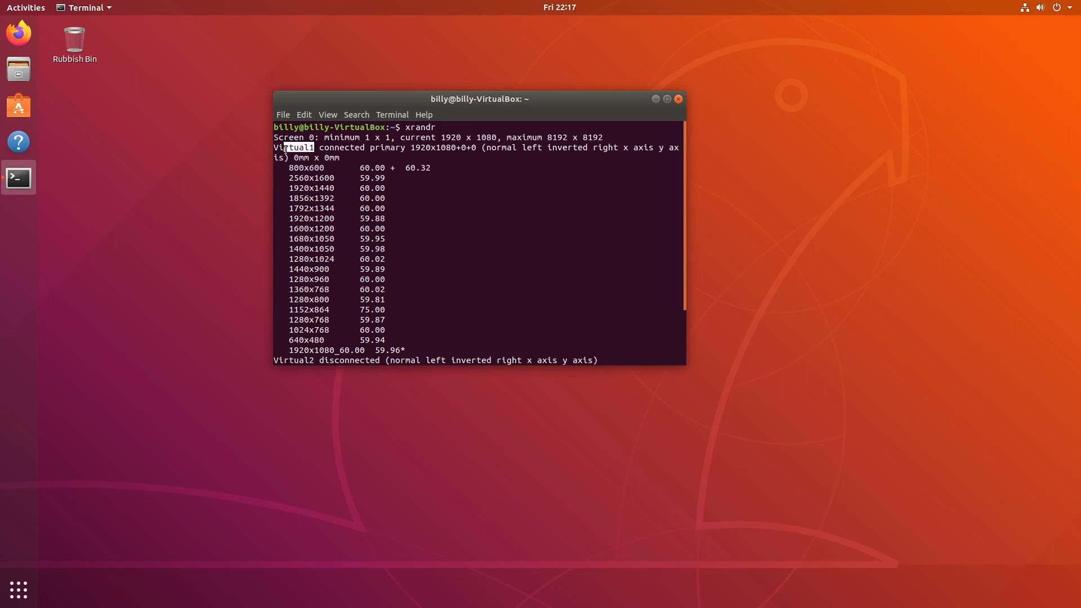
pyautogui.doubleClick(293, 148)
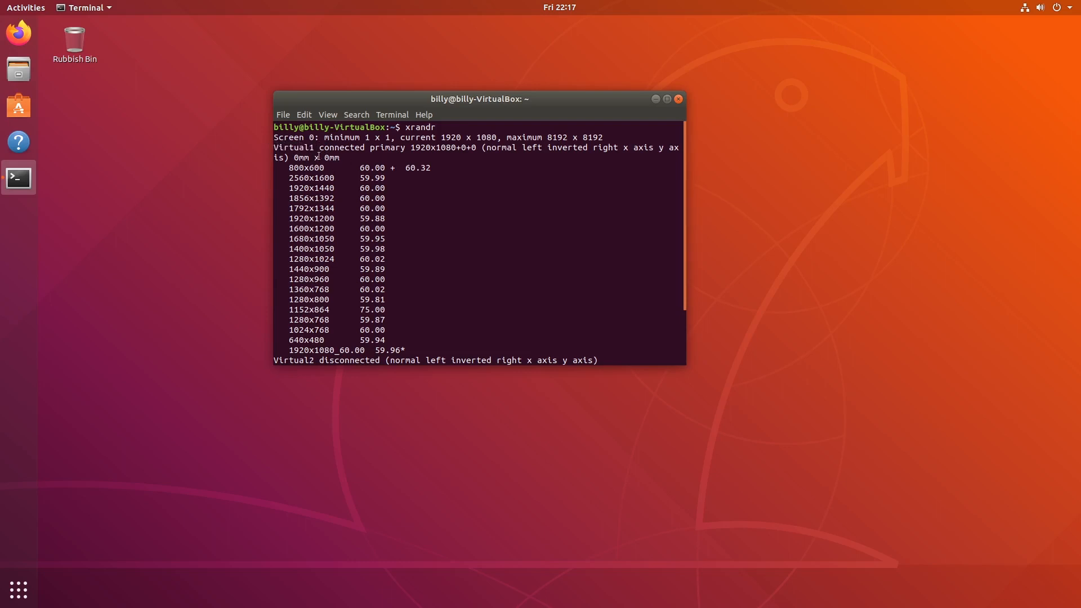
pyautogui.doubleClick(295, 148)
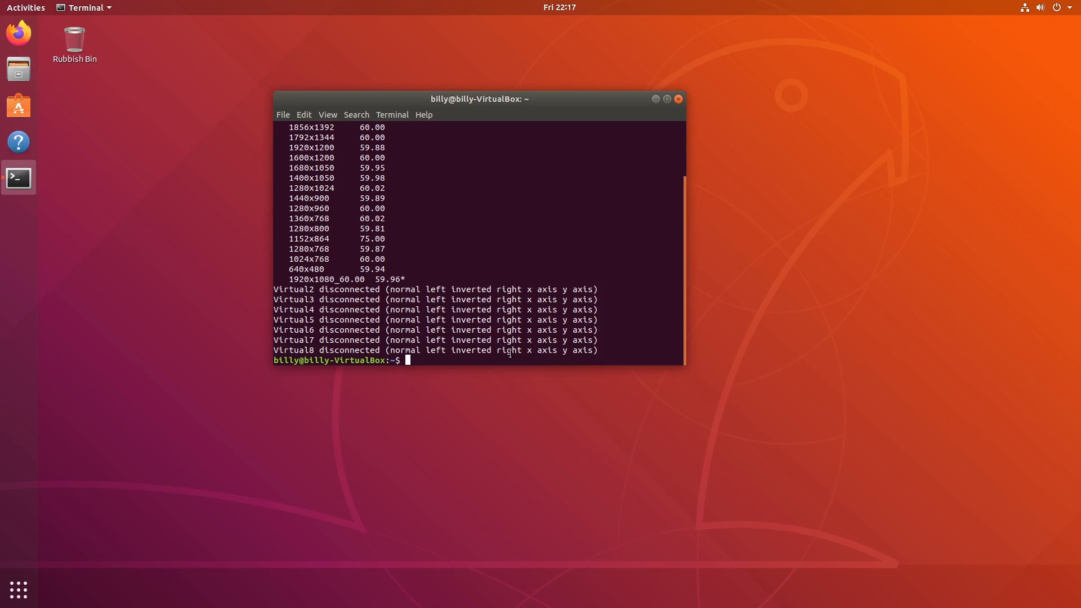
# Run cvt 1280 720 to generate the 1280x720_60.00 modeline.
pyautogui.write('cvt')
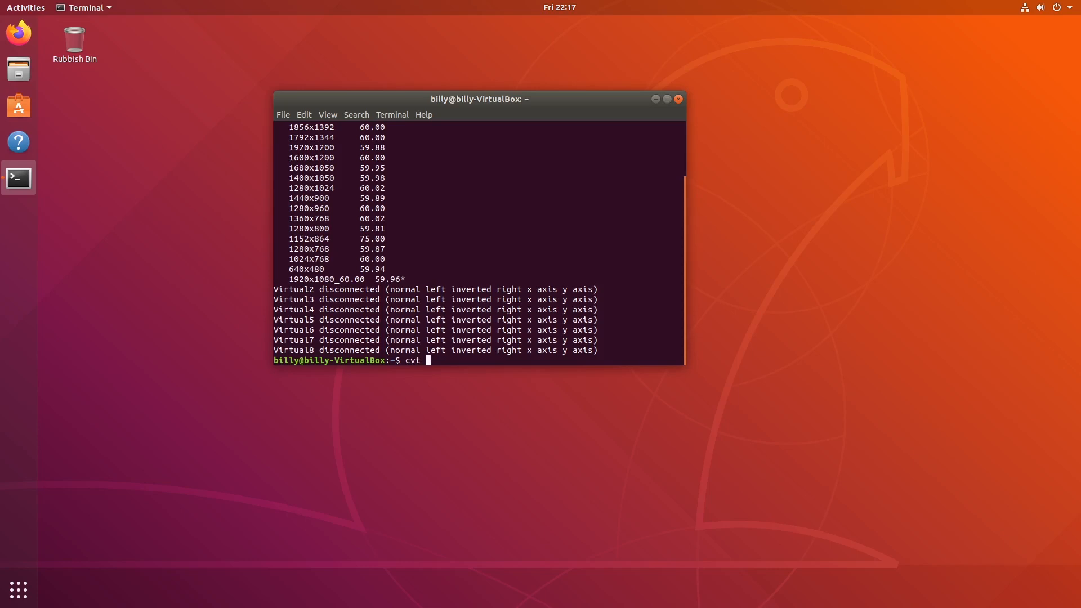
pyautogui.write('1')
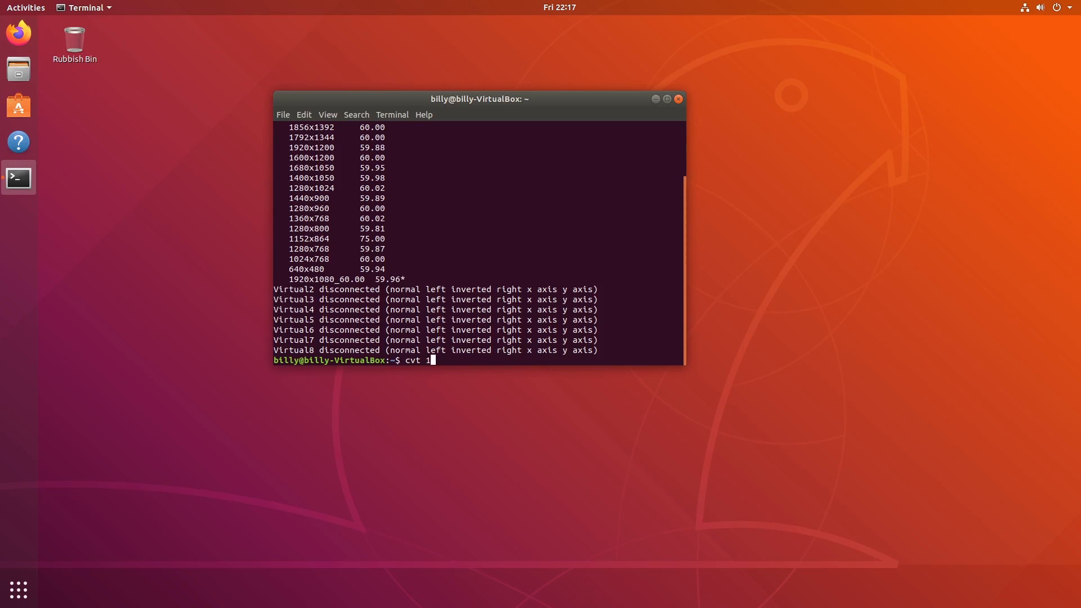
pyautogui.write('280')
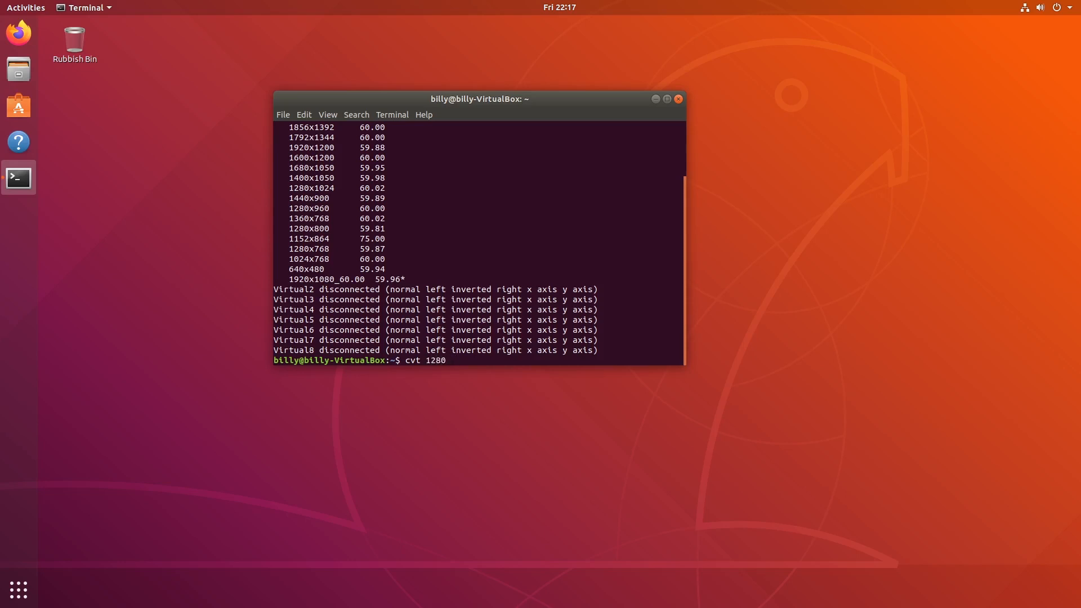
pyautogui.write('720')
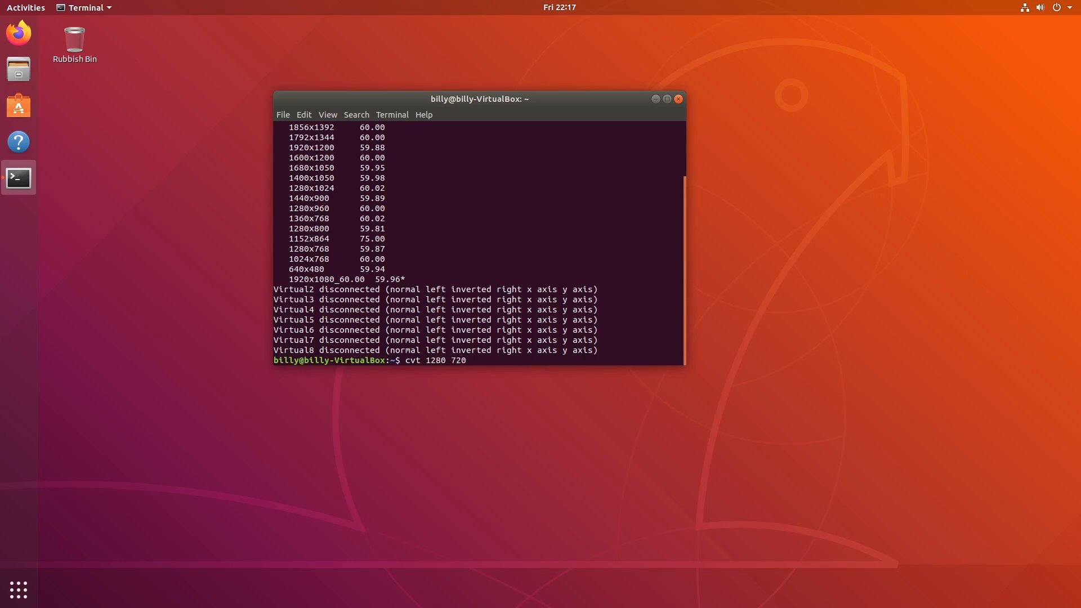
pyautogui.press('Return')
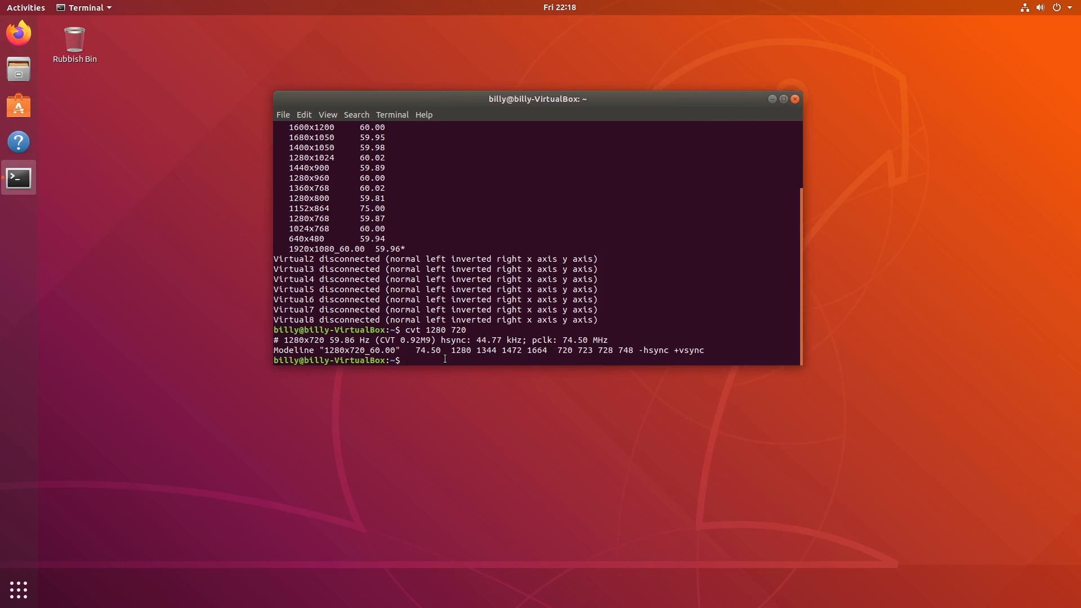
# Run sudo xradr --newmode with the pasted 1280x720_60.00 modeline, which fails as misspelled.
pyautogui.write('s')
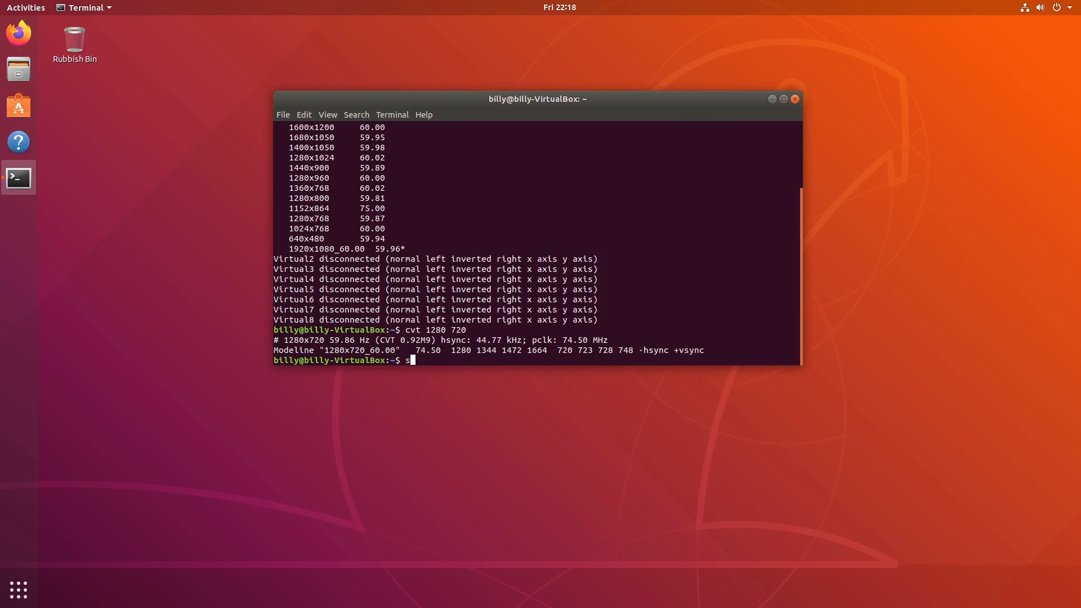
pyautogui.write('udo')
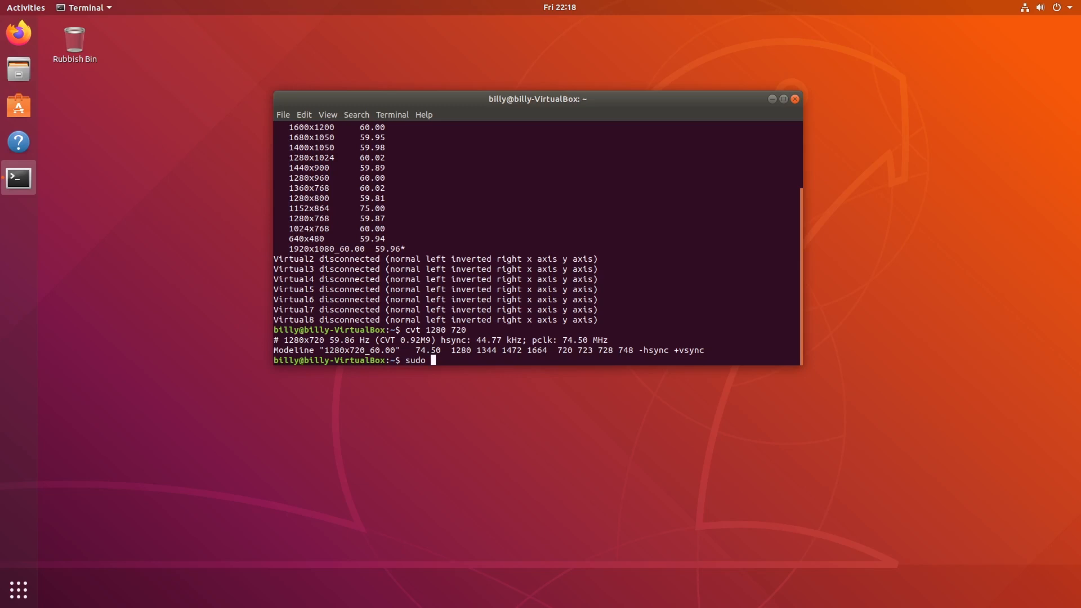
pyautogui.write('xradr --')
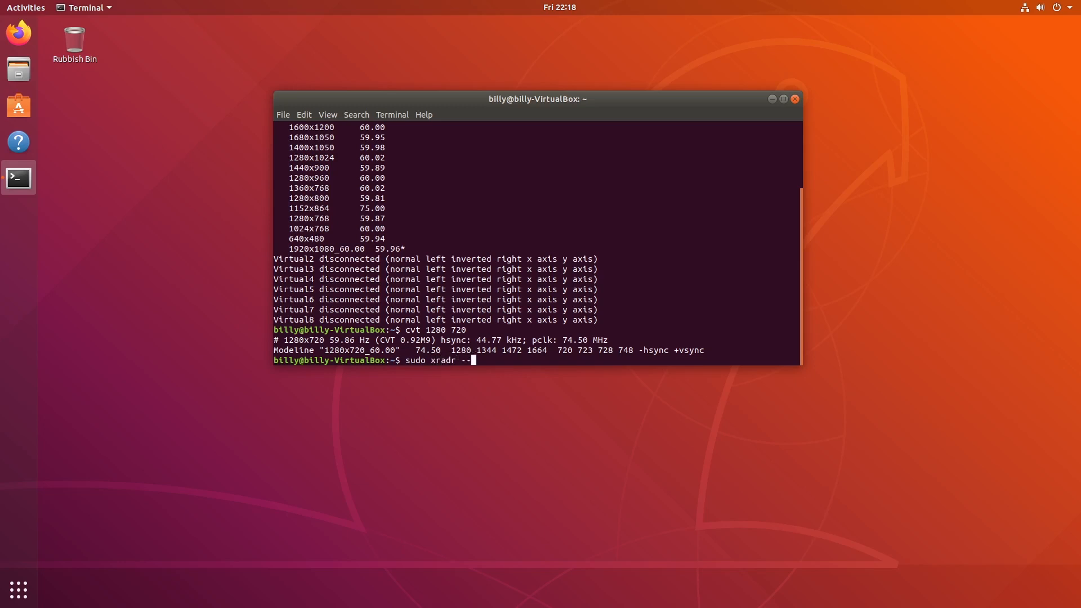
pyautogui.write('newmod')
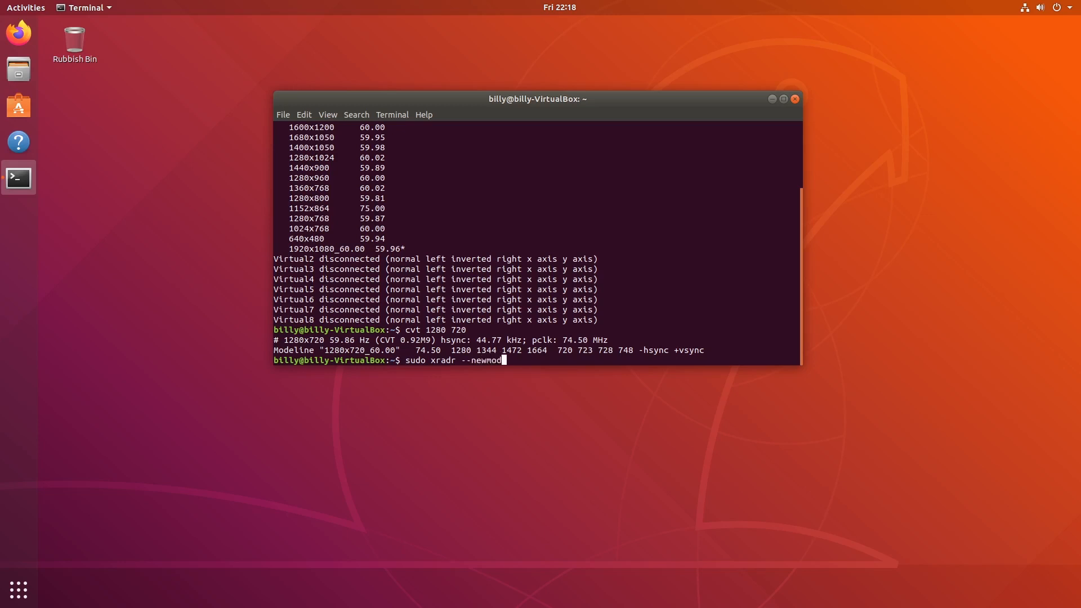
pyautogui.write('e')
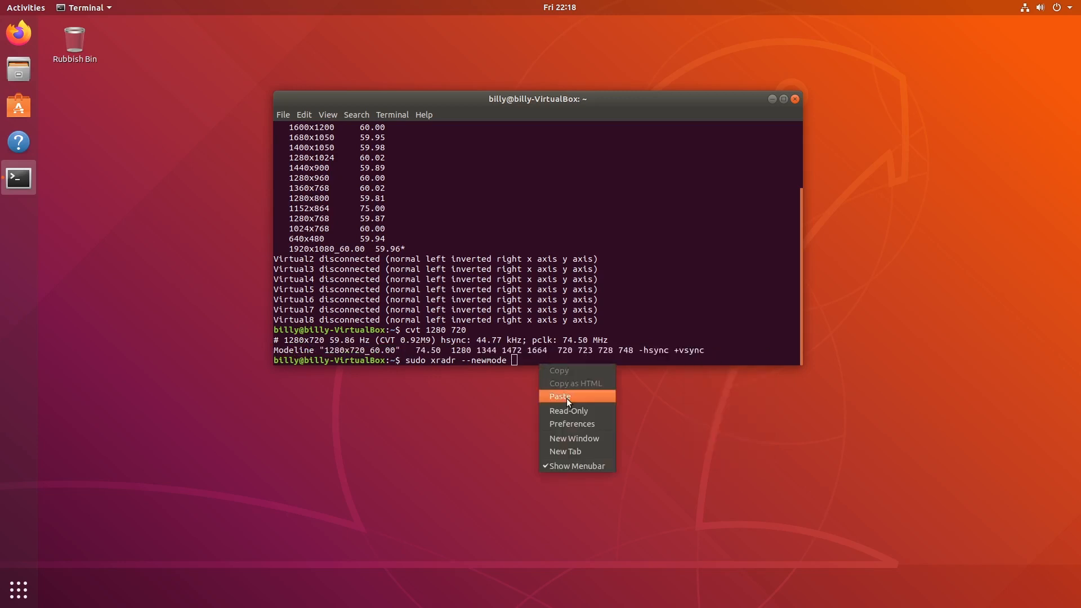
pyautogui.click(559, 395)
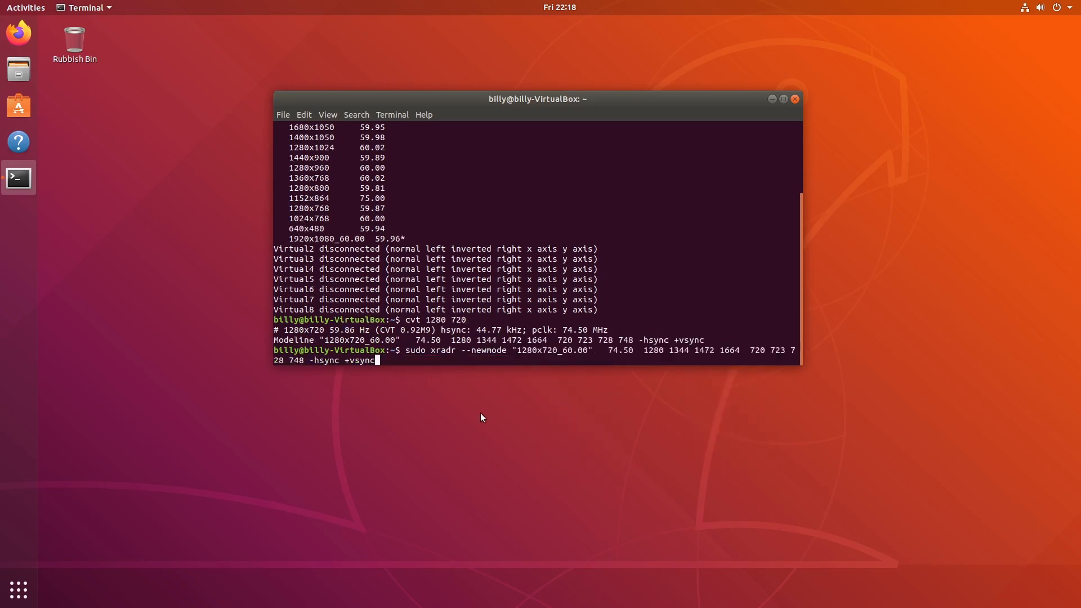
pyautogui.press('Return')
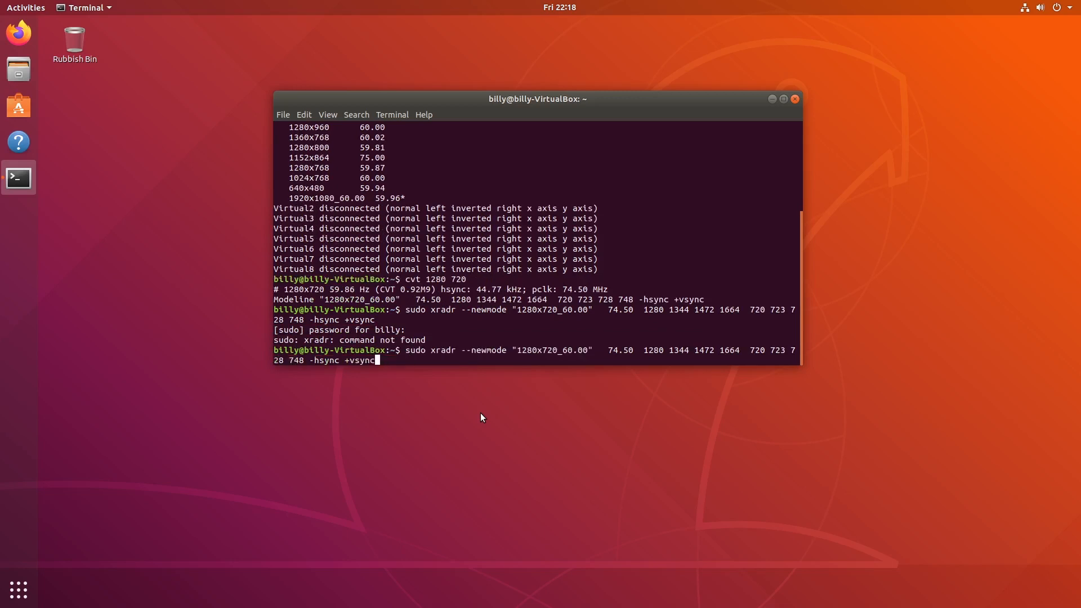
pyautogui.moveTo(530, 364)
pyautogui.write('n')
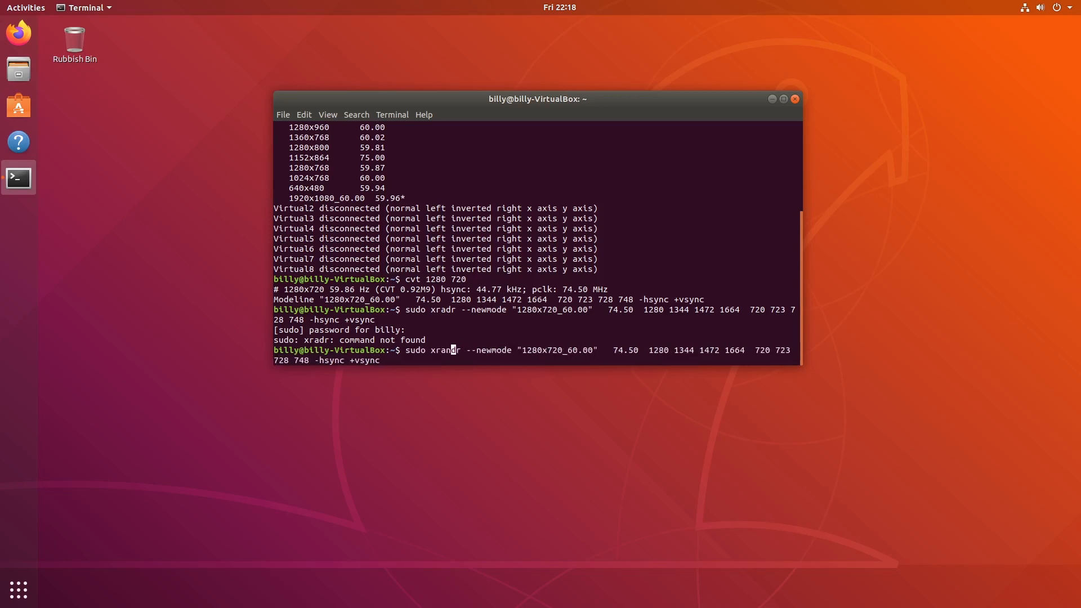
# Re-run the corrected sudo xrandr --newmode command, creating the 1280x720_60.00 mode.
pyautogui.press('Return')
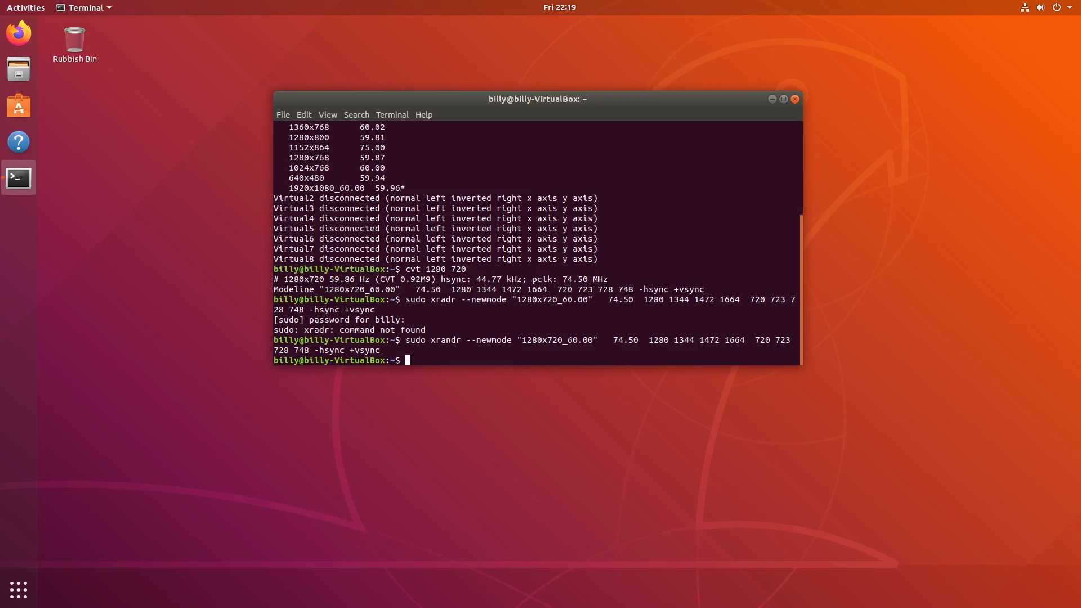
# Run sudo xrandr --addmode Virtual1 "1280x720_60.00" in the terminal to add the new mode.
pyautogui.write('sudo xr')
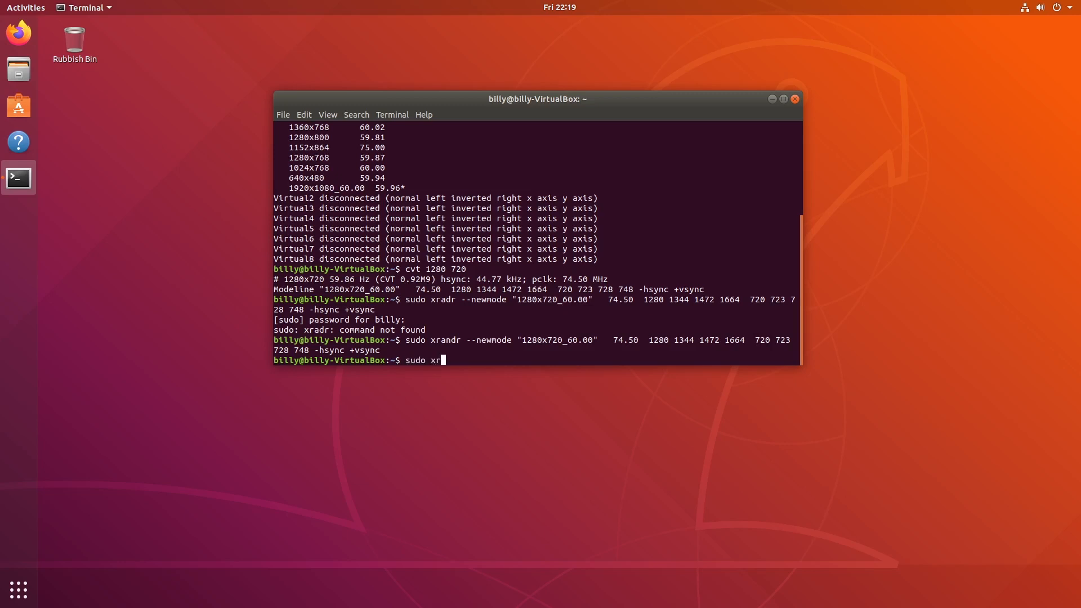
pyautogui.write('andr --')
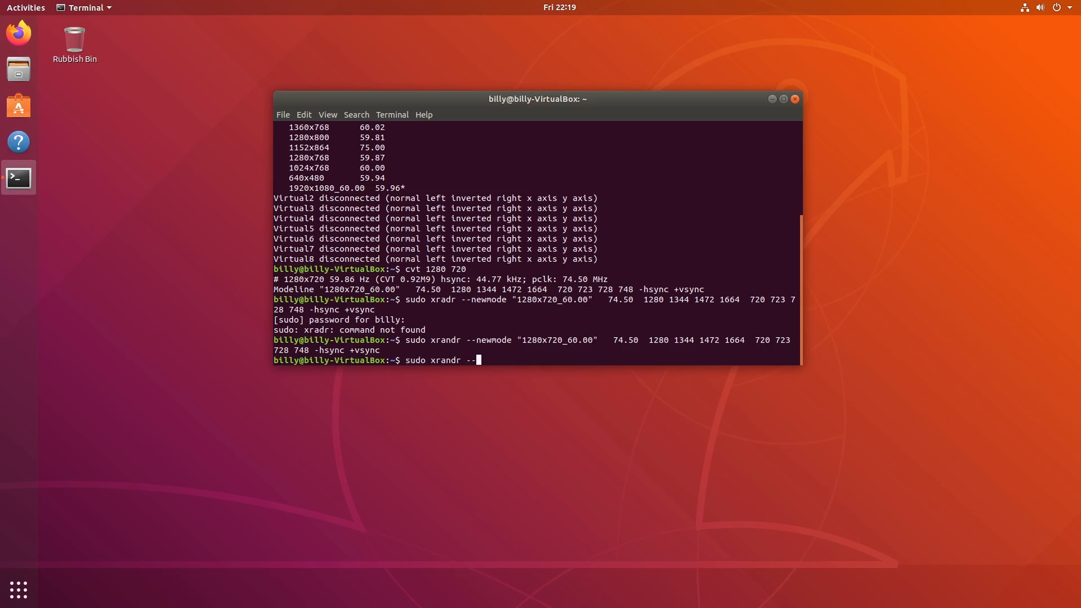
pyautogui.write('a')
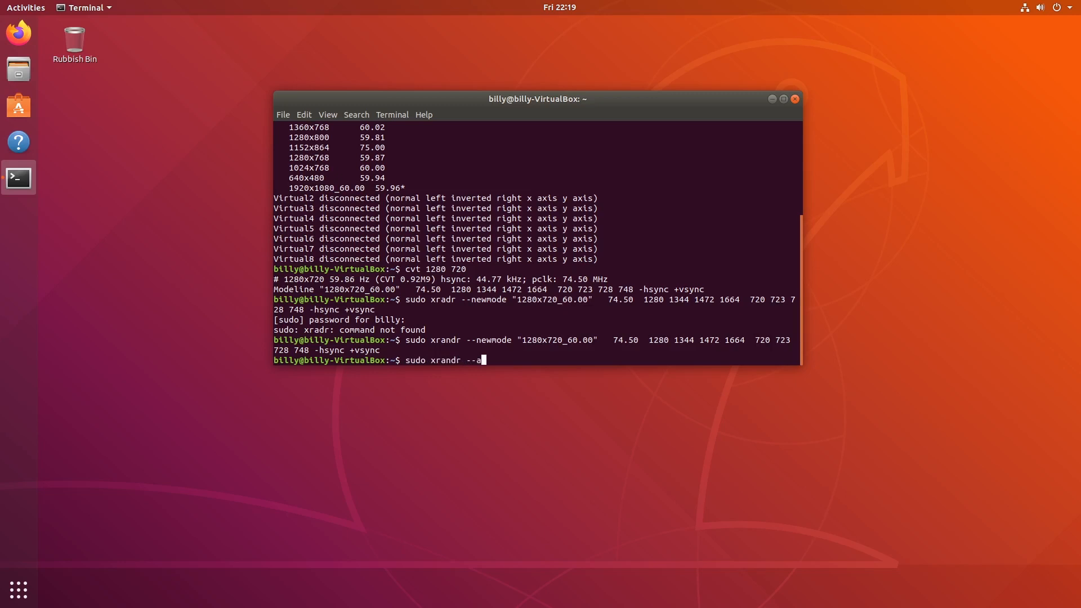
pyautogui.write('ddmode')
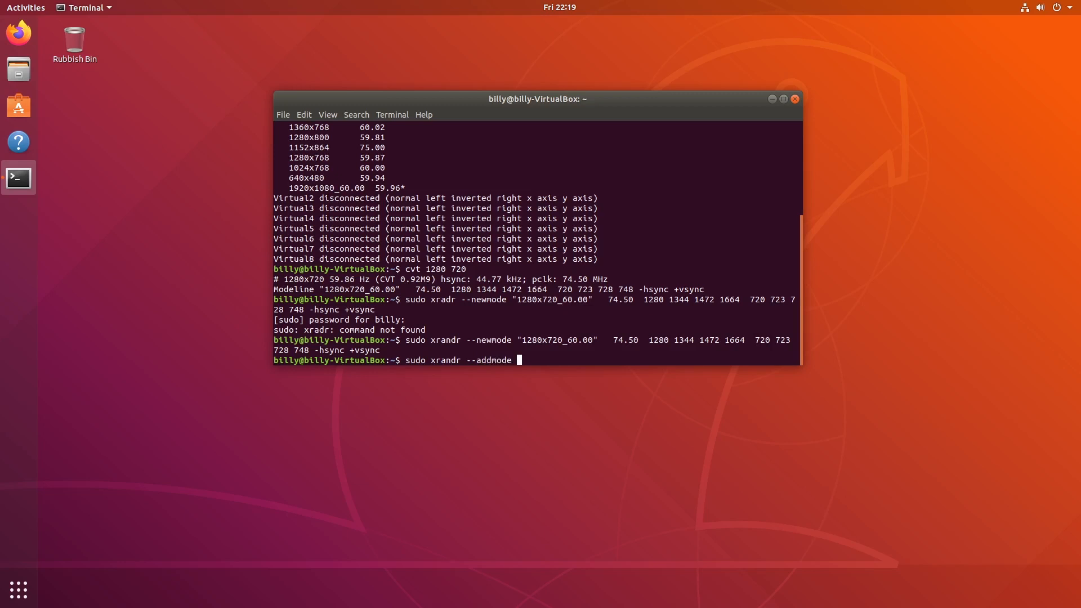
pyautogui.write('Virtual1')
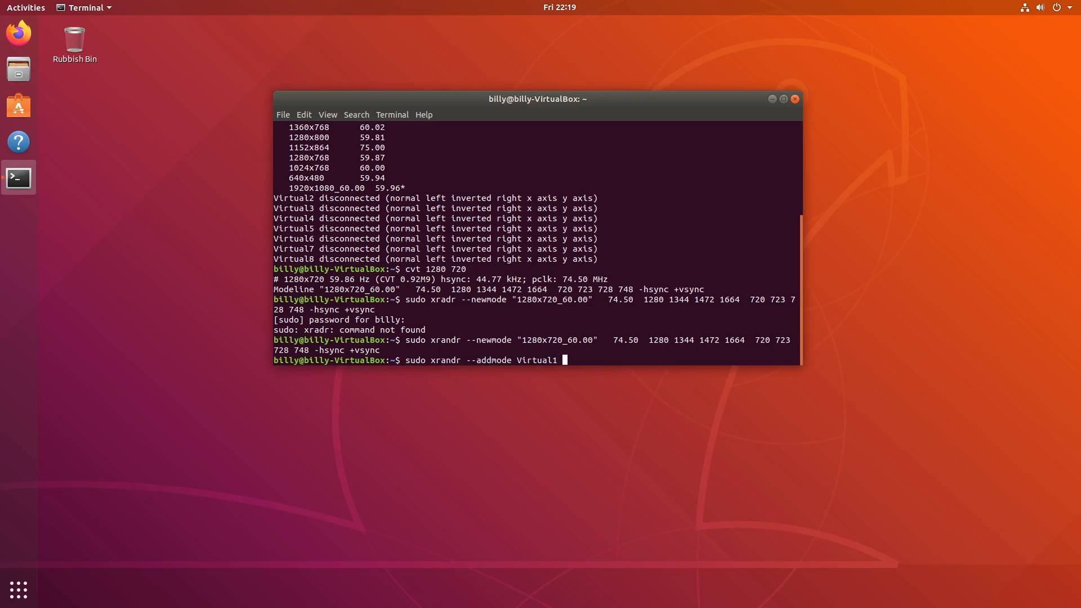
pyautogui.doubleClick(529, 340)
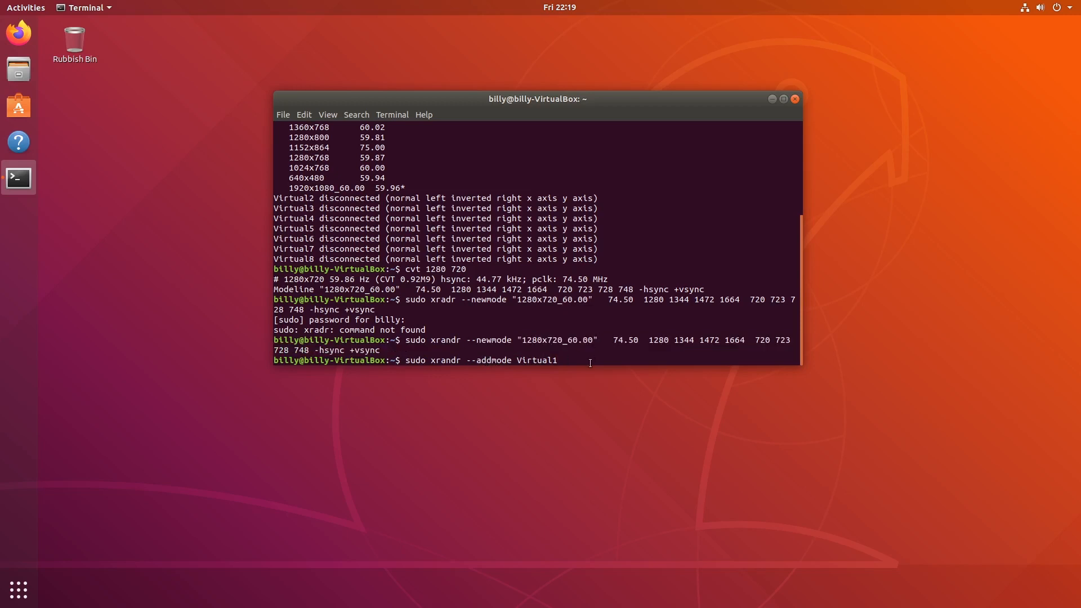
pyautogui.write('"')
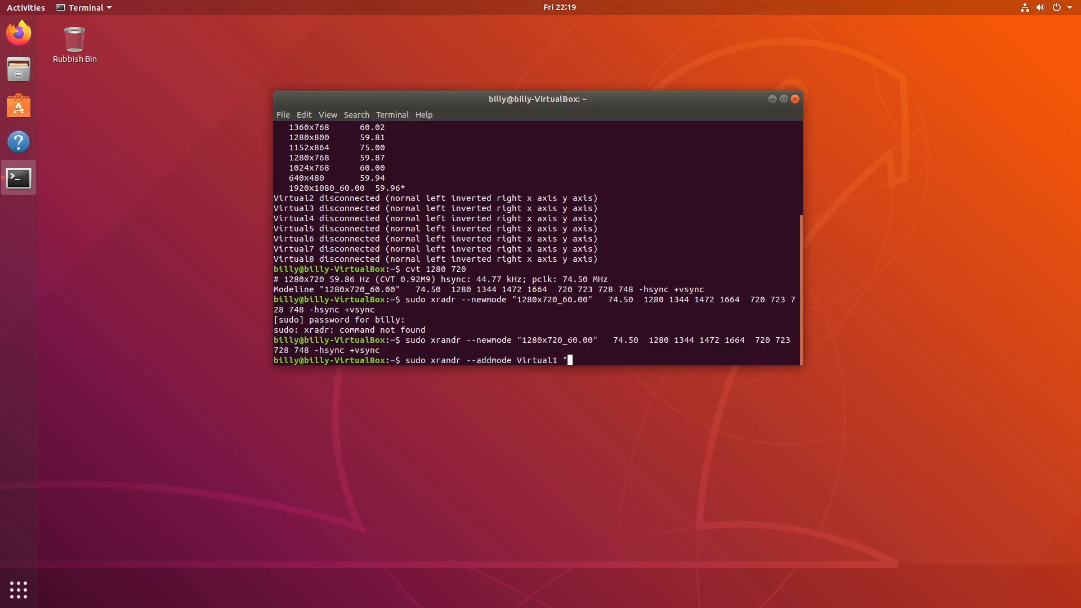
pyautogui.write('1280x720_60.00')
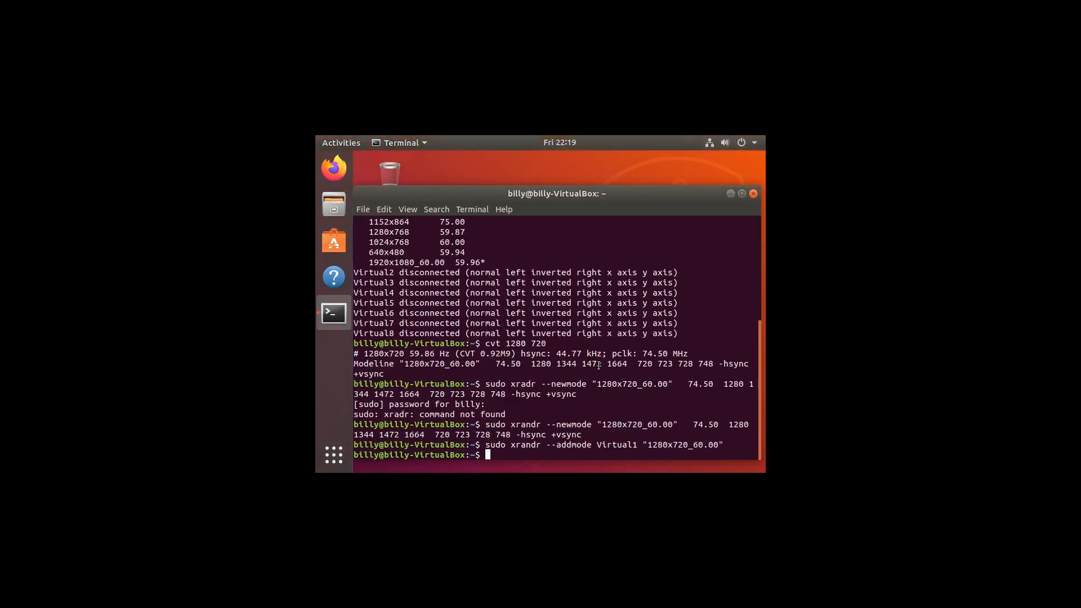
pyautogui.moveTo(413, 64)
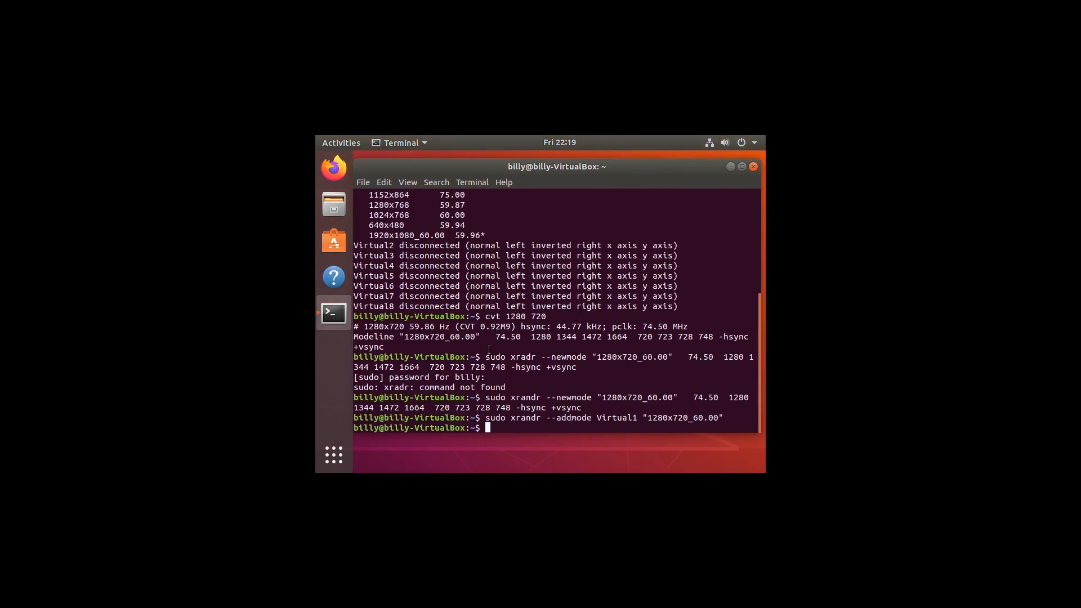
pyautogui.moveTo(655, 419)
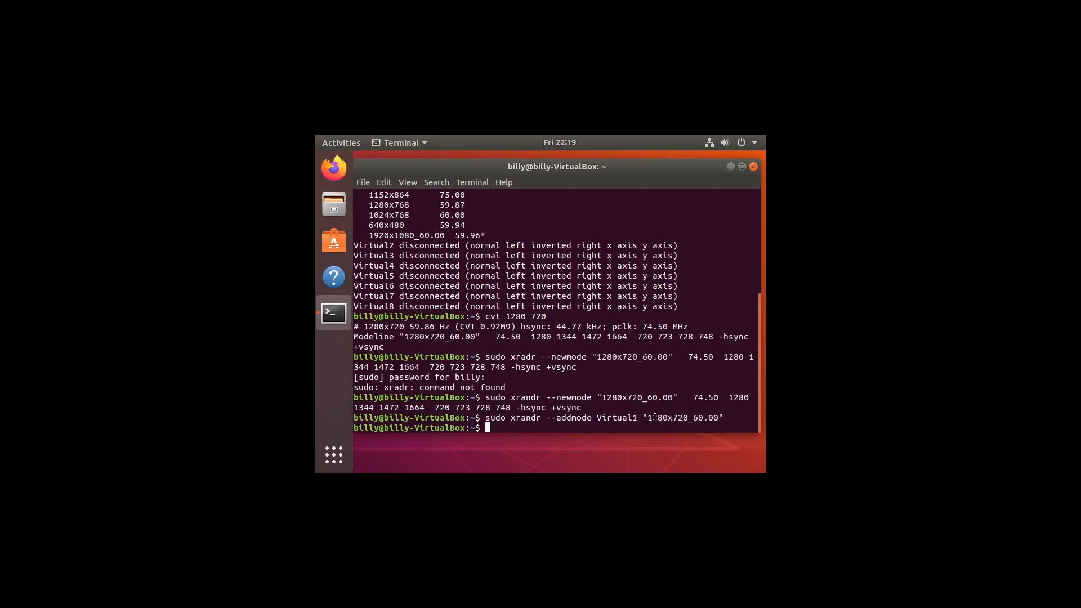
pyautogui.moveTo(624, 444)
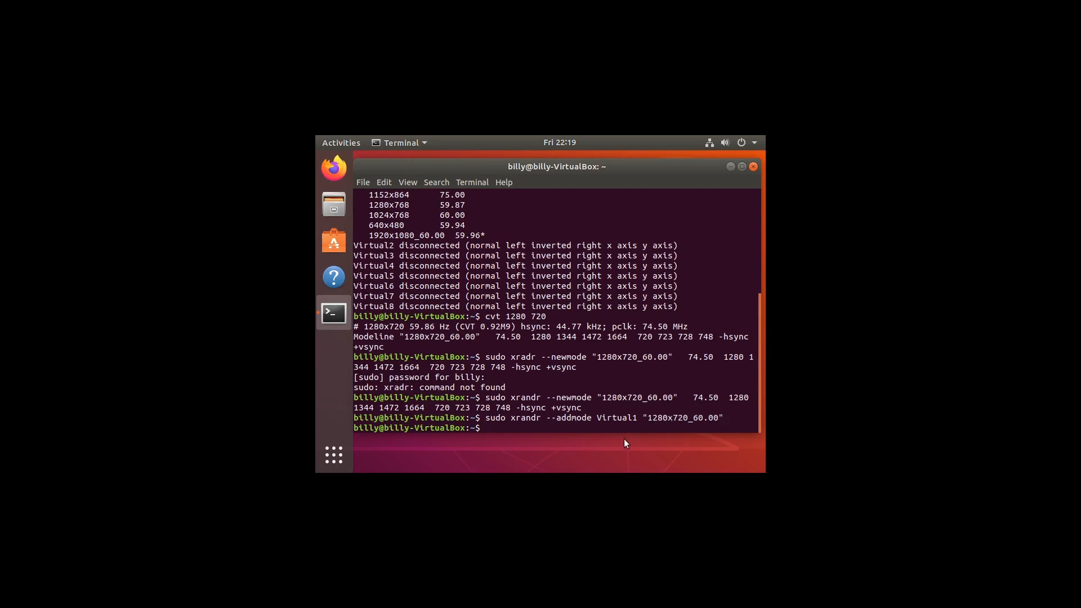
pyautogui.moveTo(513, 443)
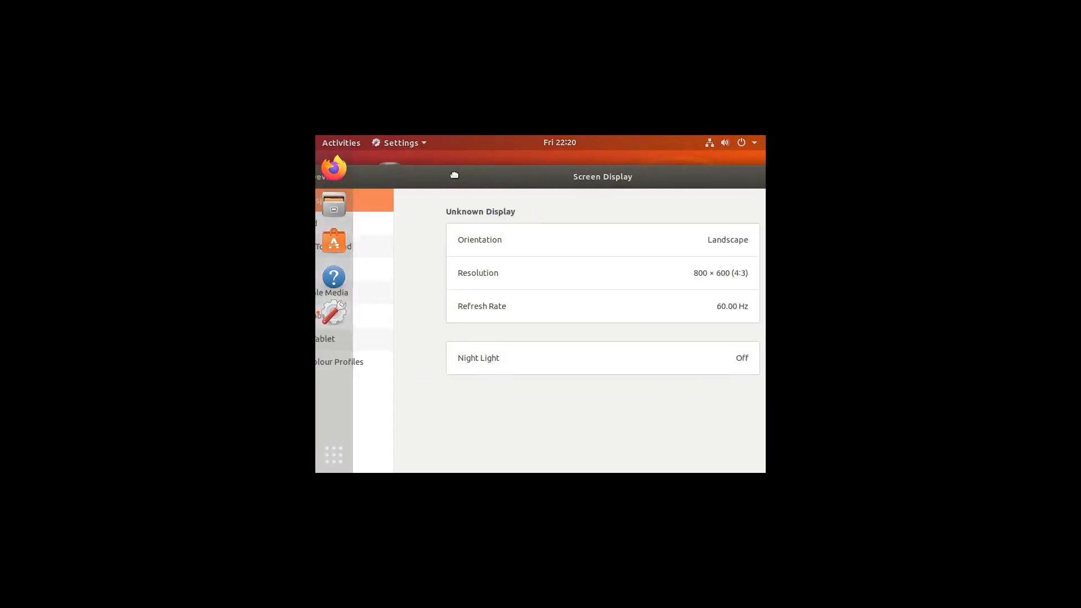
# Choose 1280 × 720 (16:9) from the Resolution list and apply it.
pyautogui.click(655, 273)
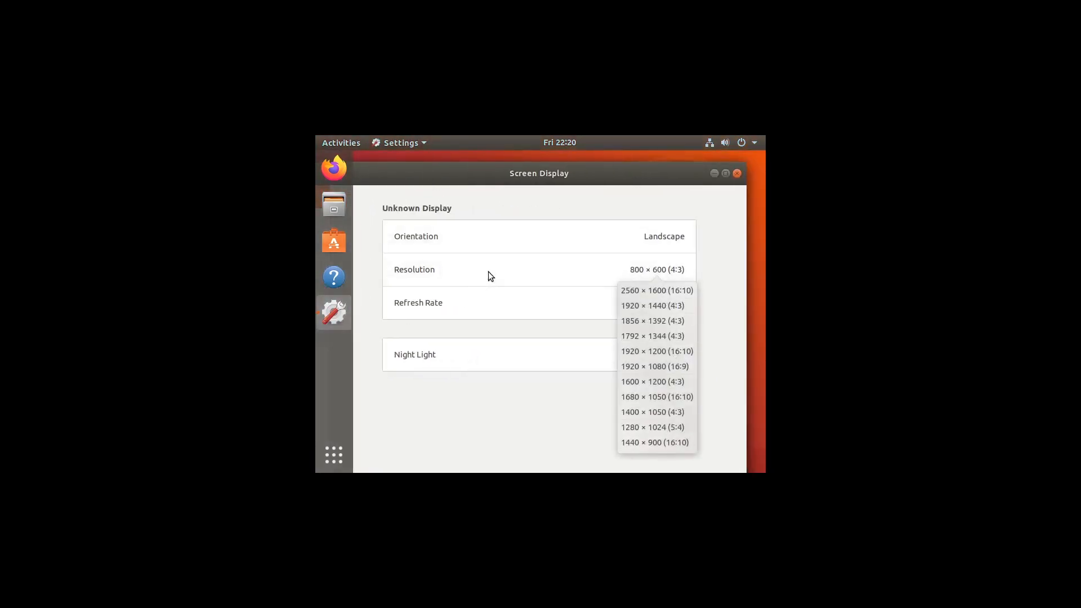
pyautogui.moveTo(640, 431)
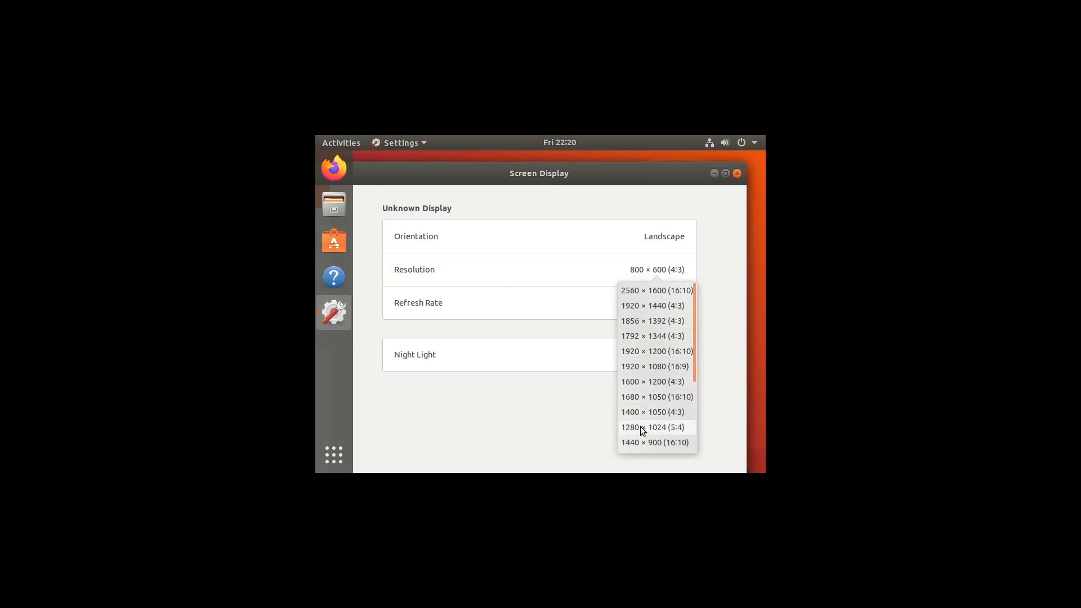
pyautogui.scroll(-3)
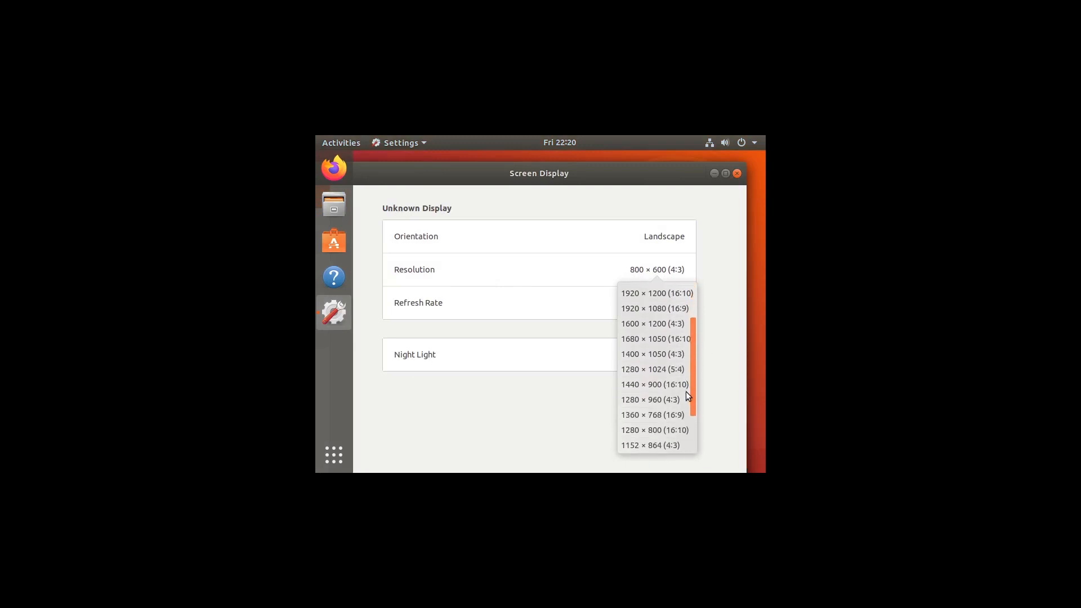
pyautogui.scroll(-3)
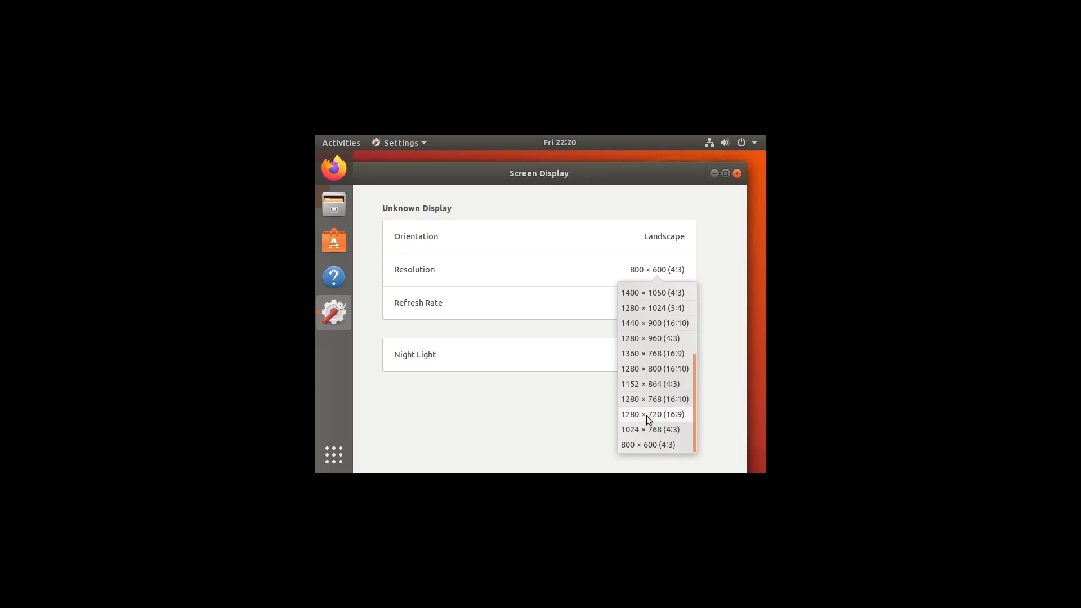
pyautogui.click(652, 414)
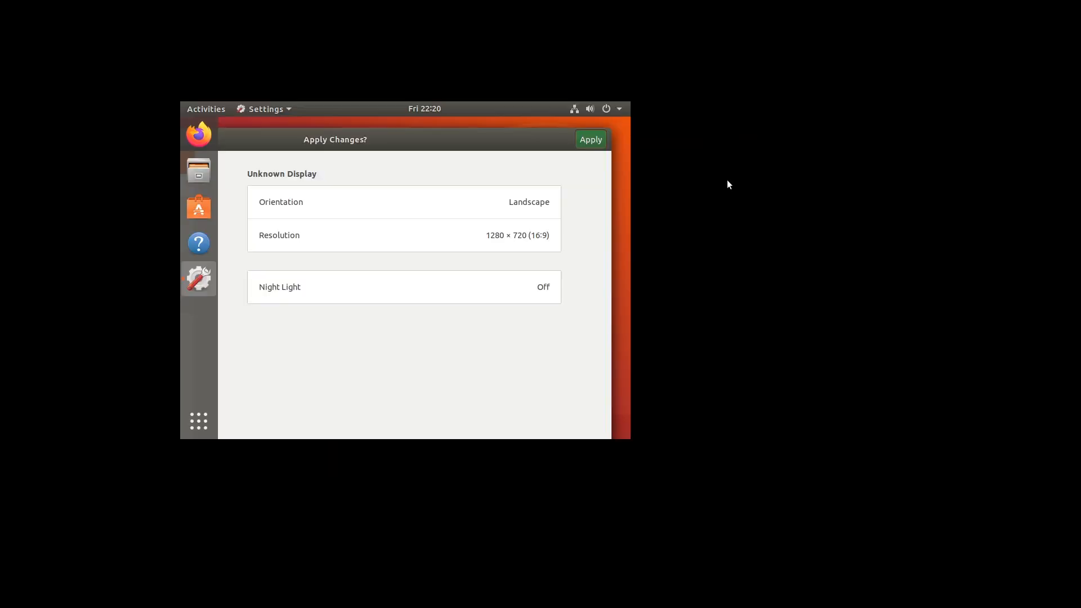
pyautogui.click(589, 140)
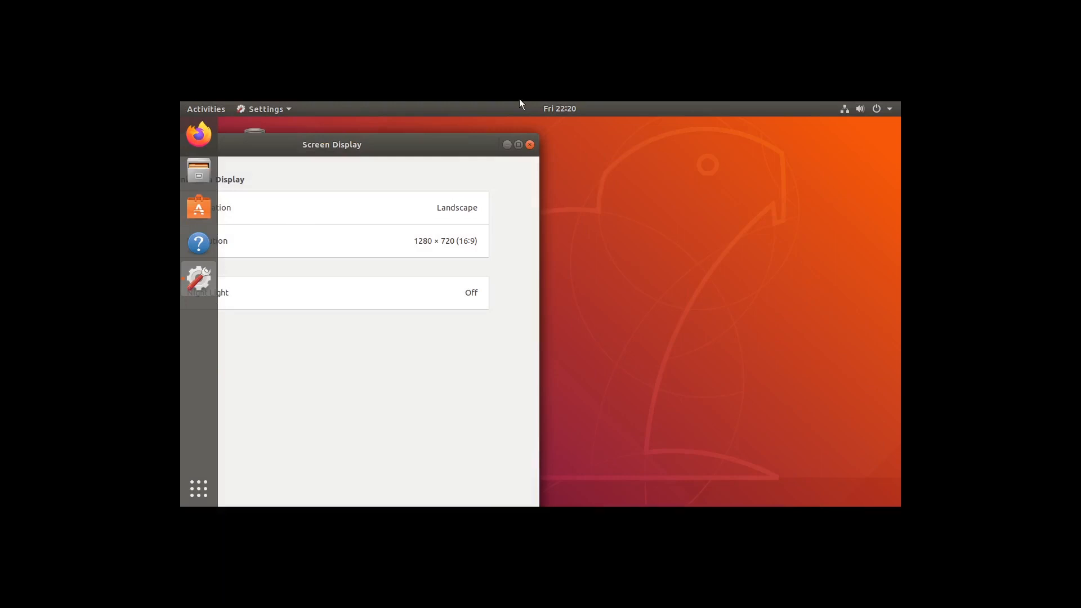
pyautogui.moveTo(490, 606)
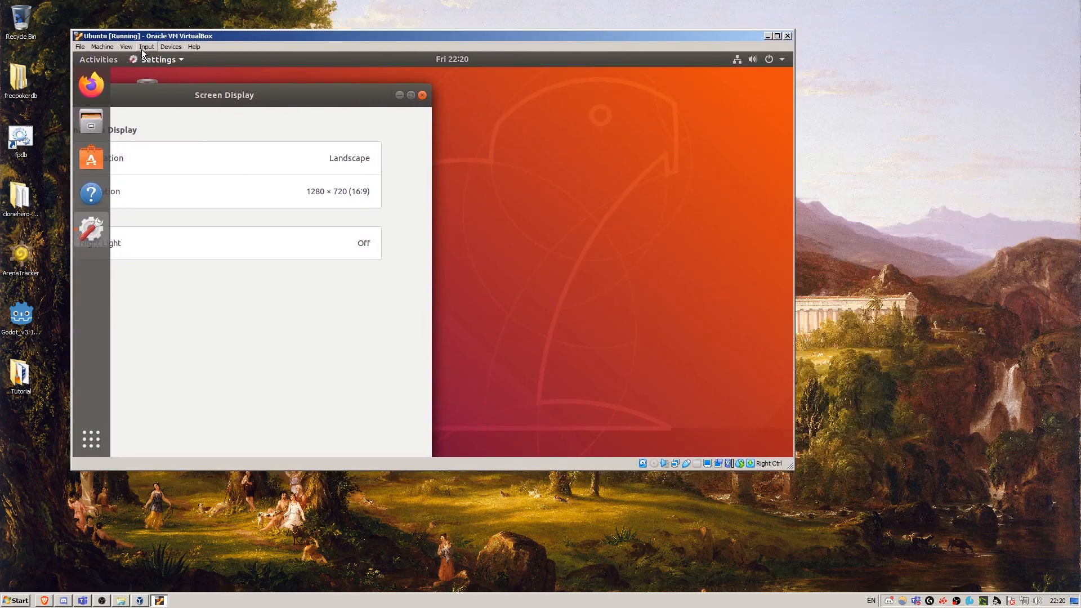
# Use View > Adjust Window Size to fit the VM window to the guest display.
pyautogui.click(126, 46)
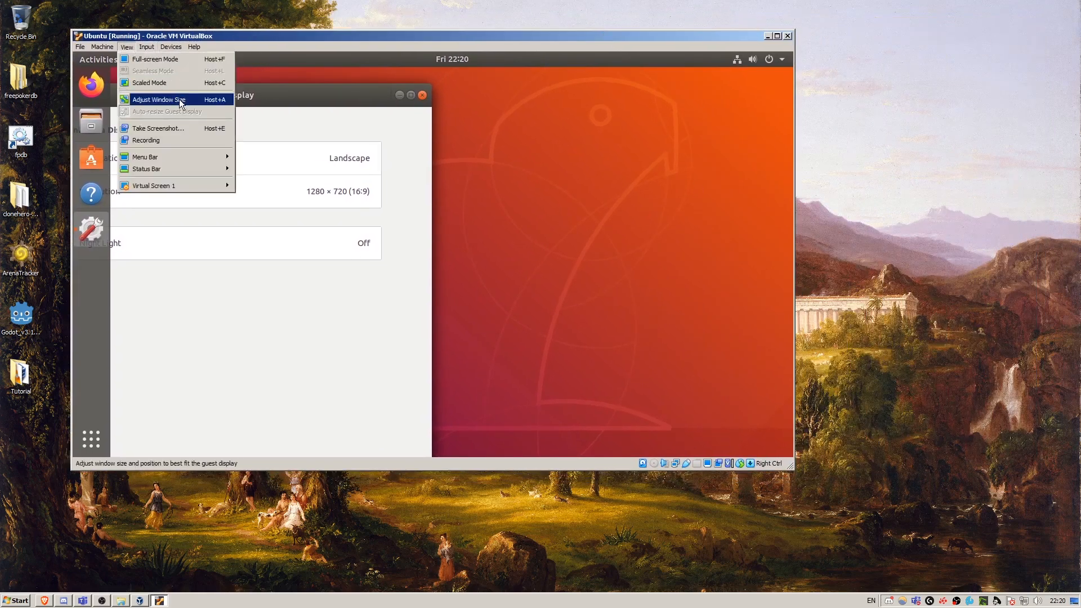
pyautogui.click(159, 99)
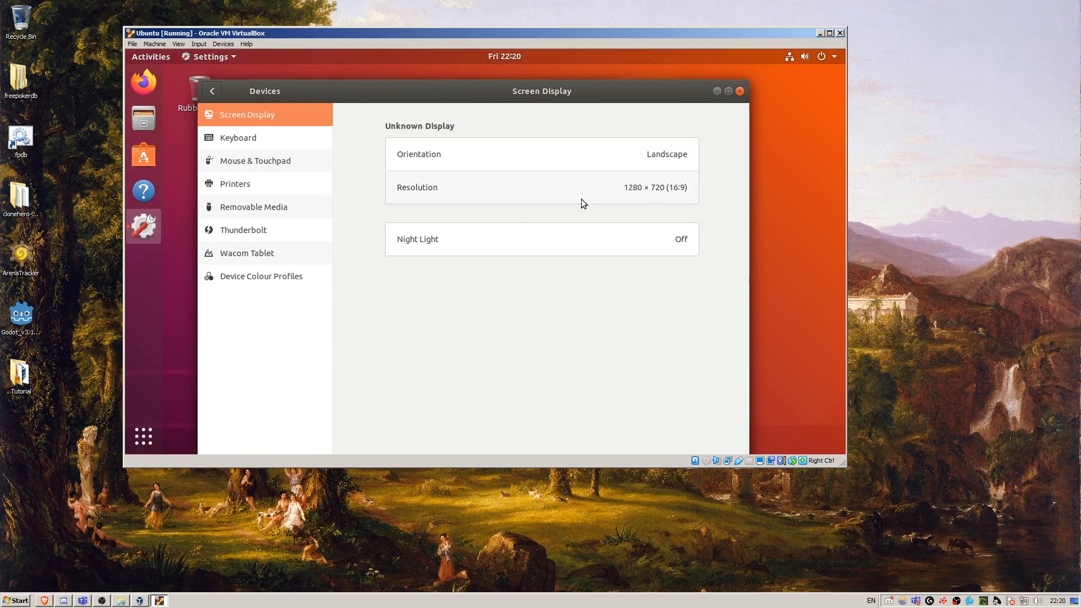
pyautogui.moveTo(483, 200)
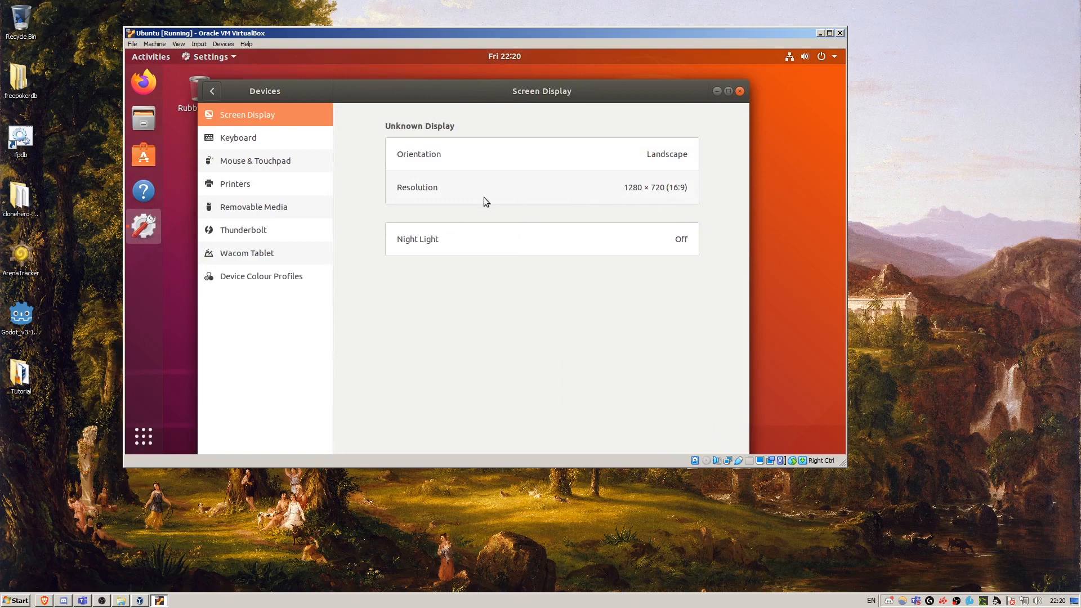